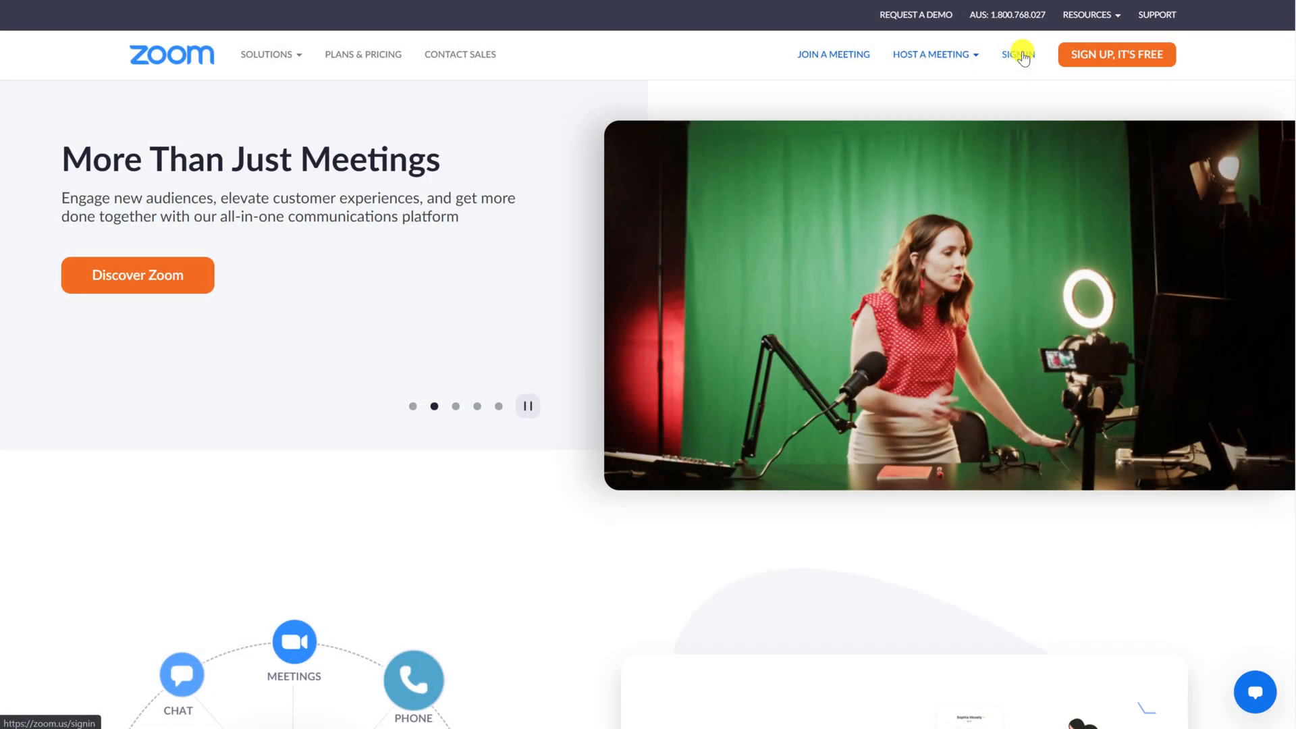
# Sign in to the Zoom web portal with the account email and password
pyautogui.click(1019, 54)
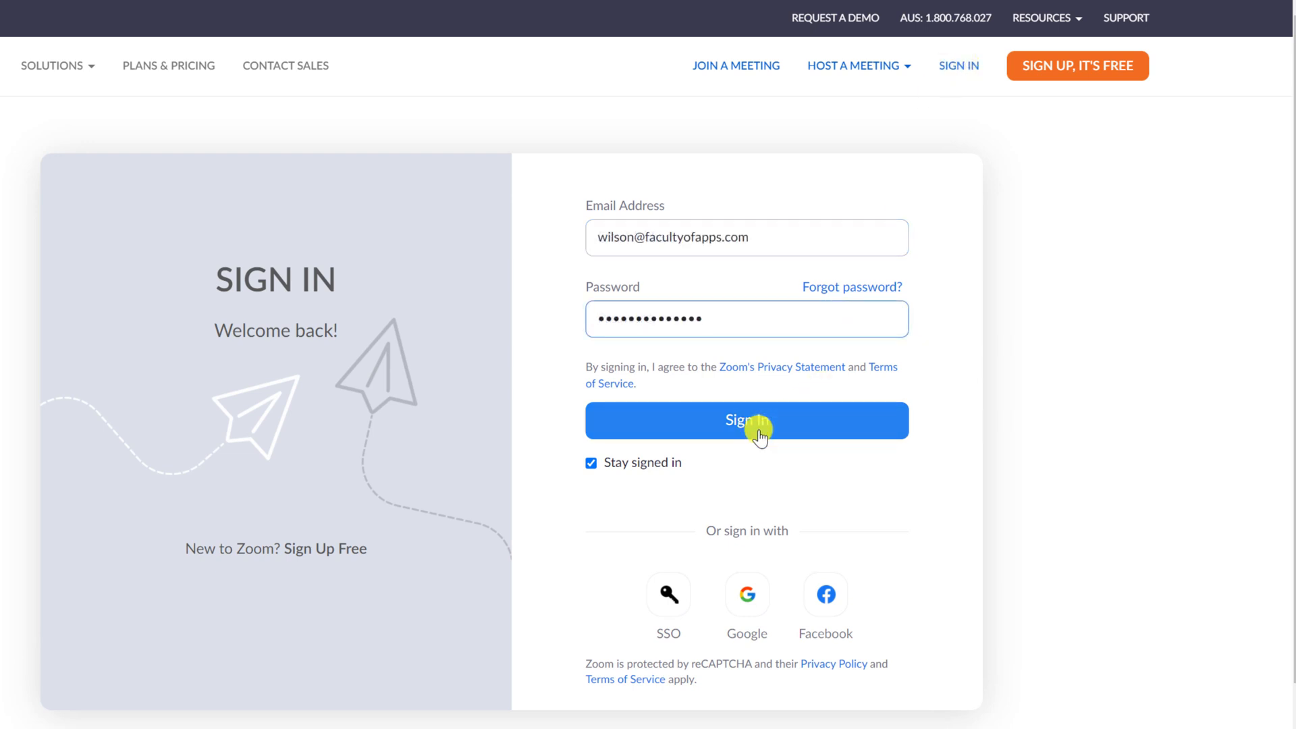
pyautogui.click(747, 421)
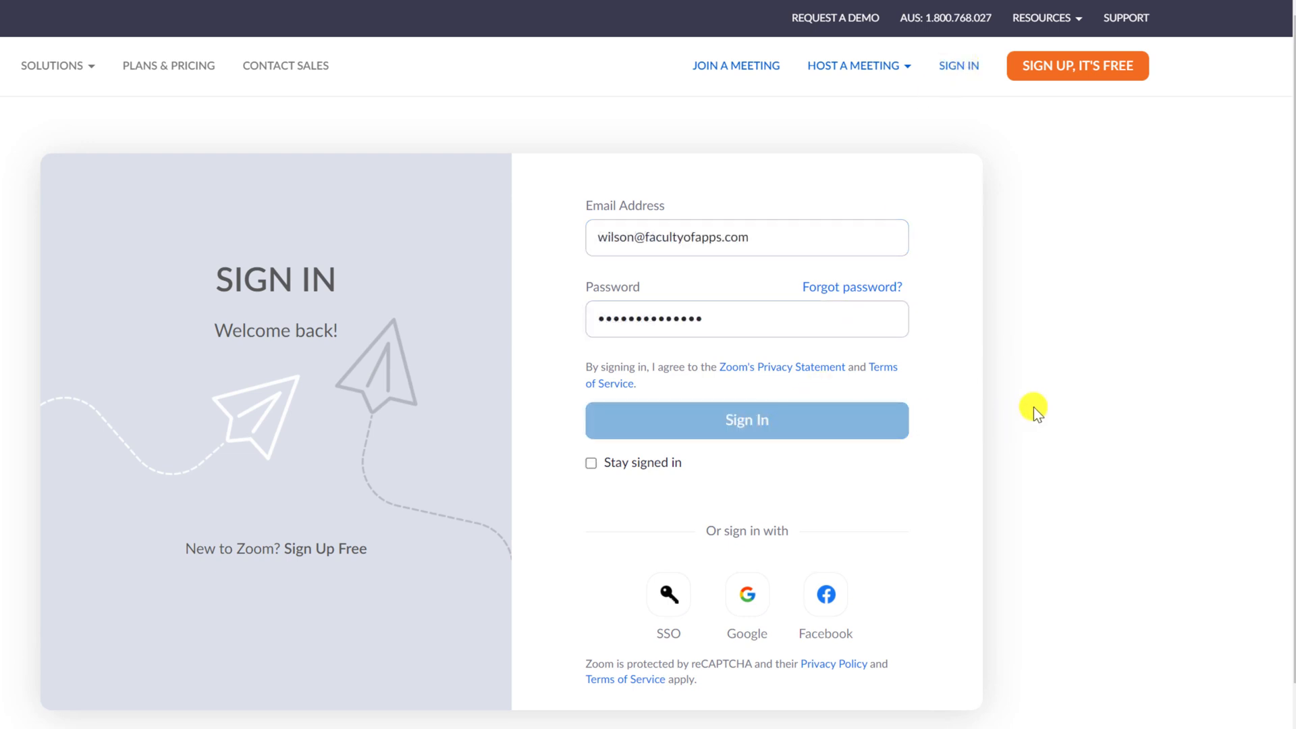
pyautogui.click(746, 421)
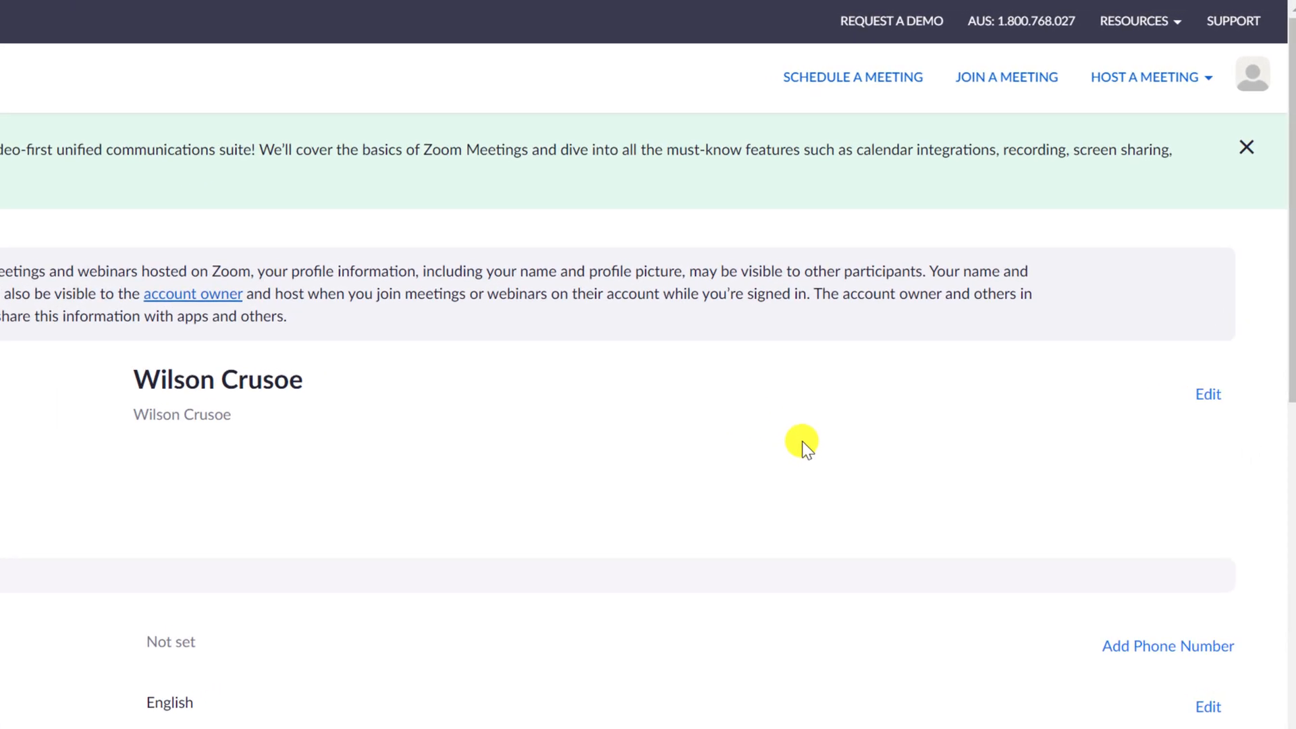
# Turn on Two-factor Authentication under Sign In on the Profile page, confirming the password
pyautogui.click(1255, 74)
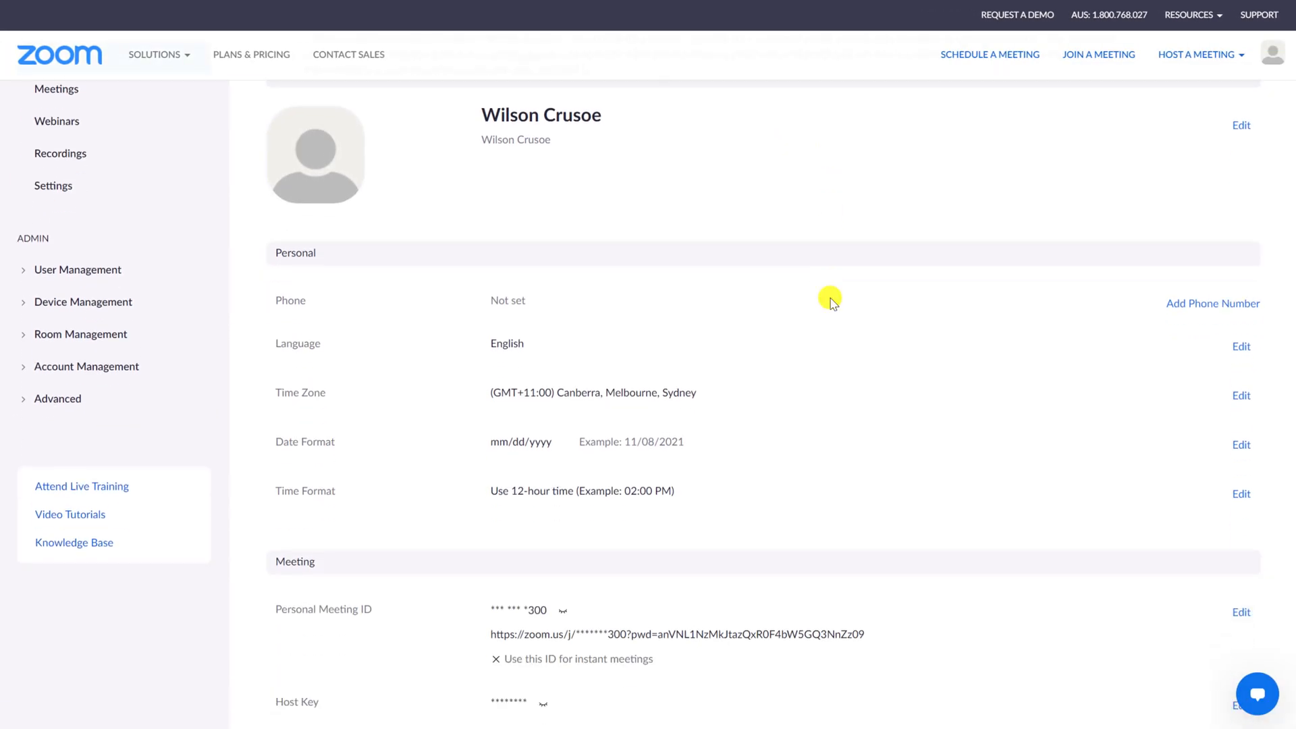
pyautogui.scroll(-3)
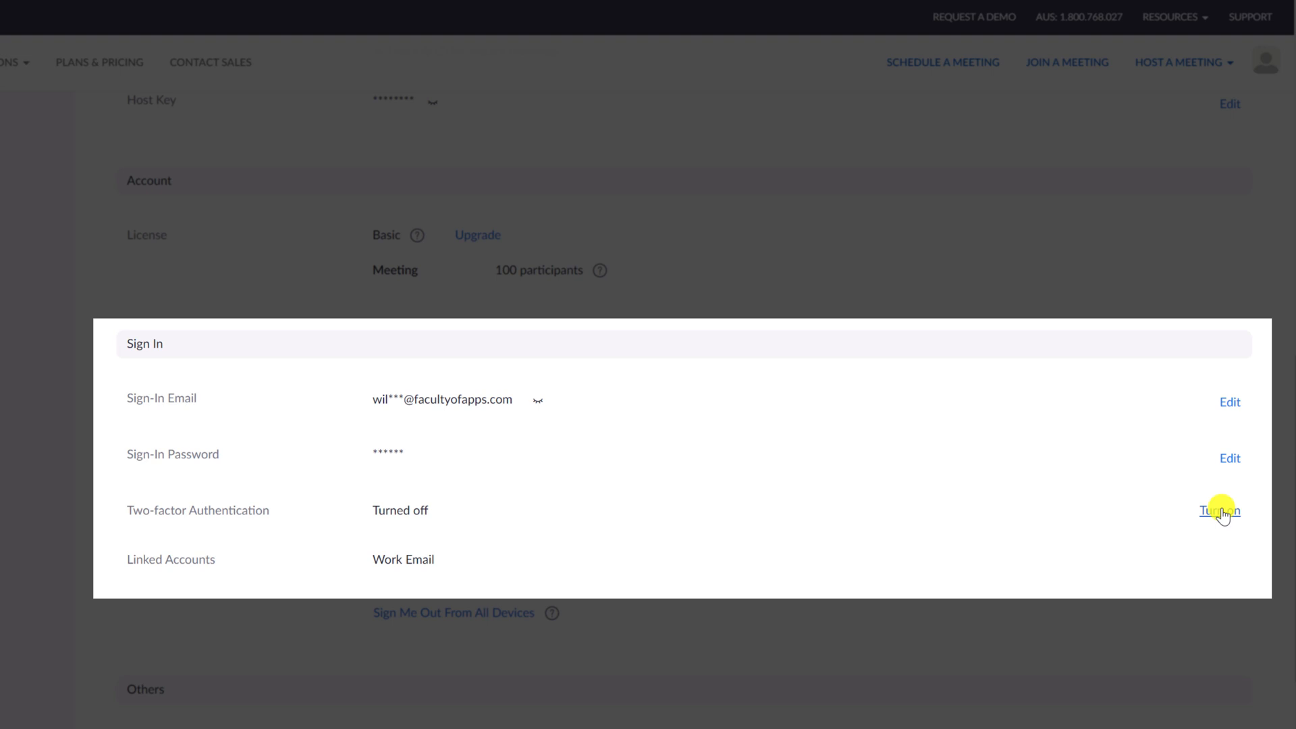
pyautogui.click(1219, 510)
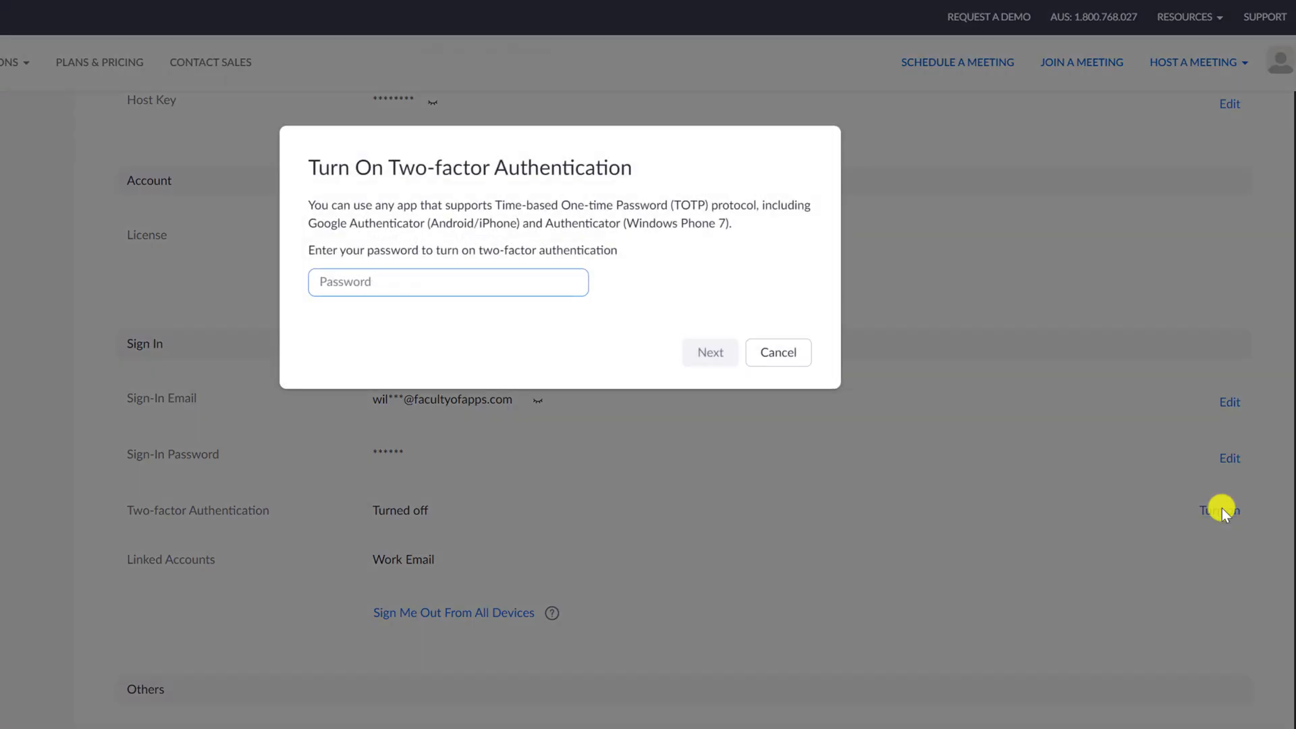
pyautogui.click(710, 353)
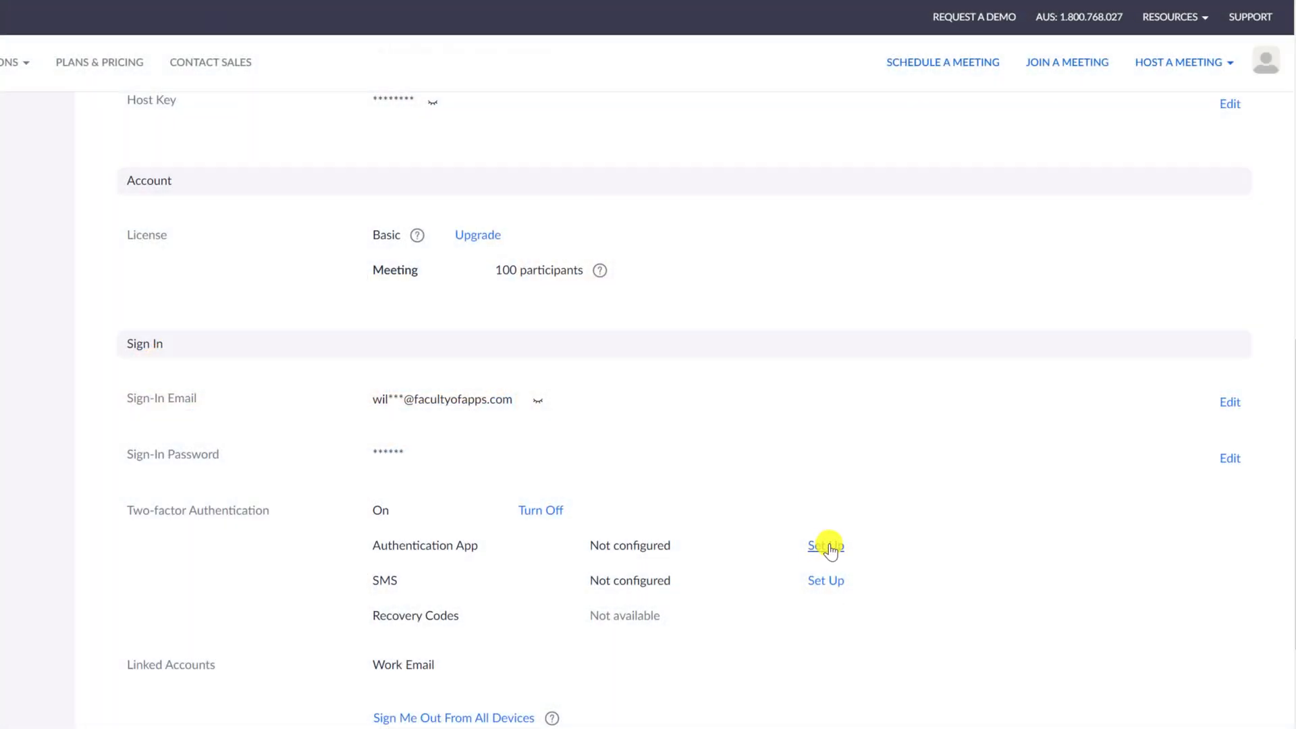
# Add the Zoom account to Authy from the QR code as 'Wilson - Zoom' and enter its six-digit code
pyautogui.click(826, 546)
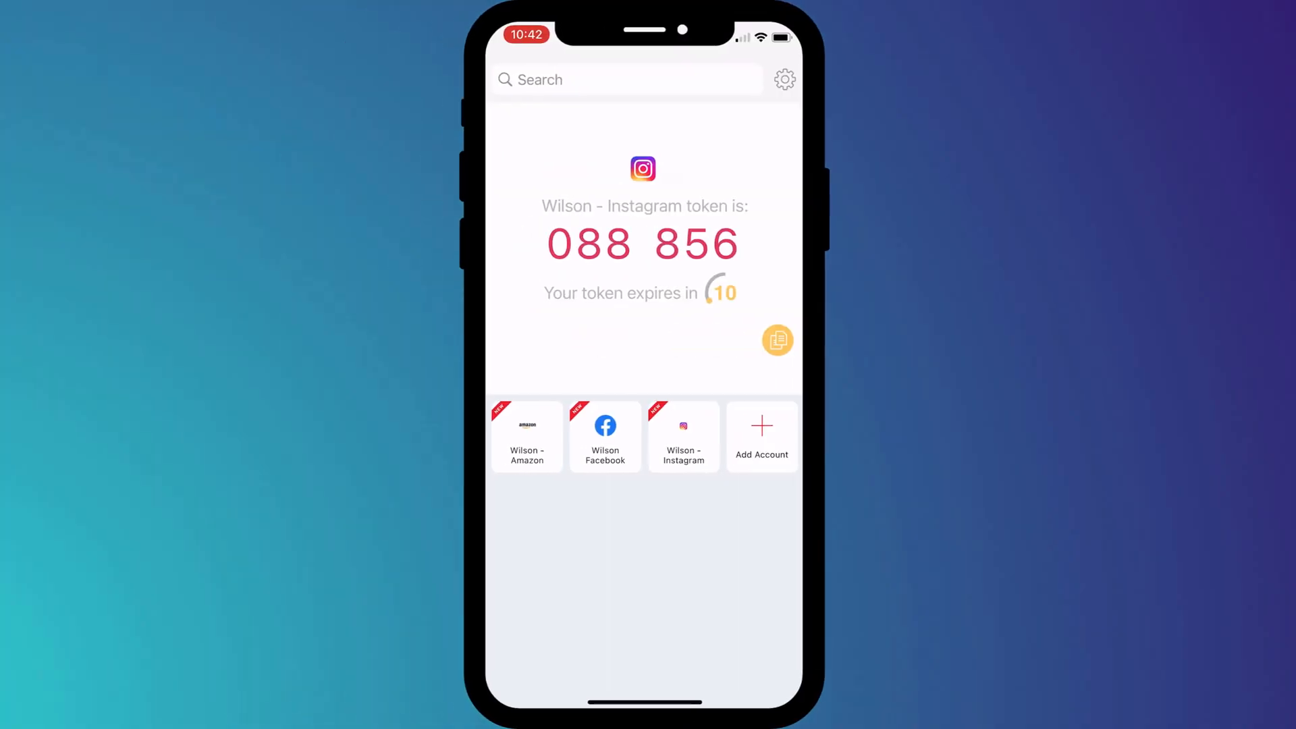
pyautogui.click(761, 433)
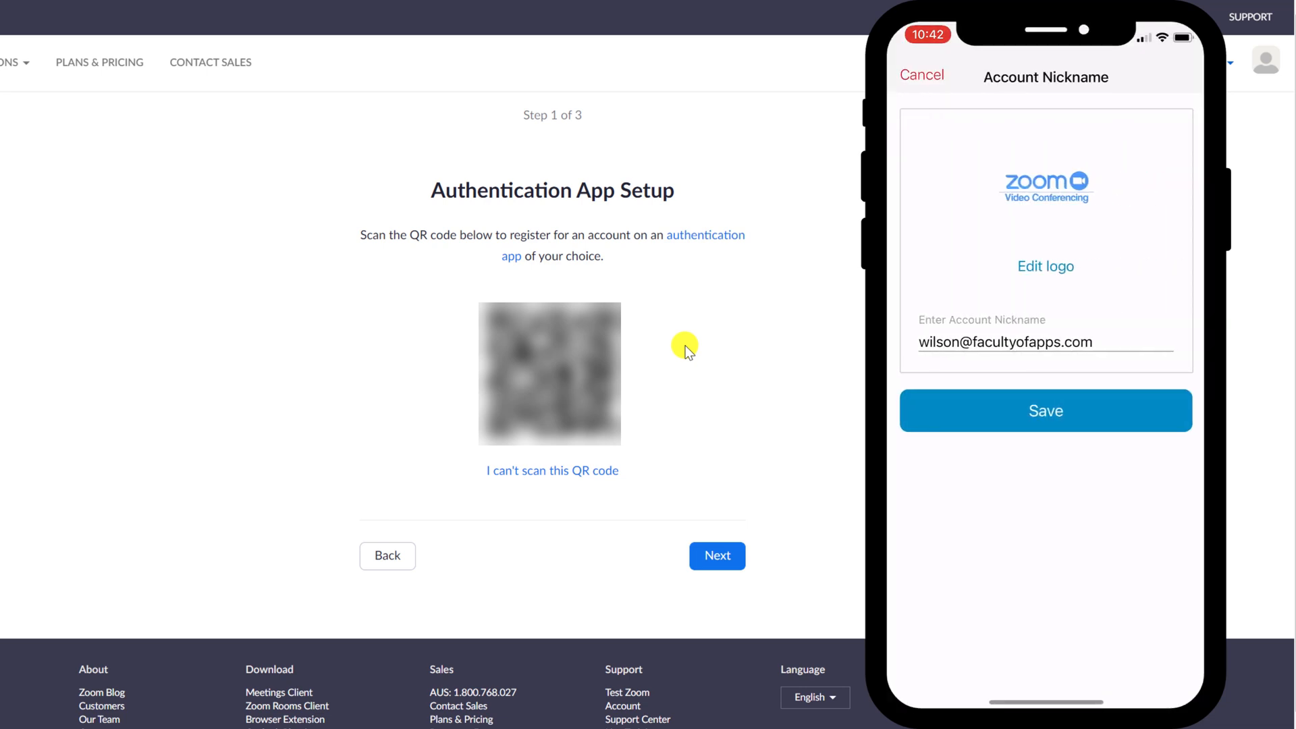
pyautogui.write('Wilson - Zoom')
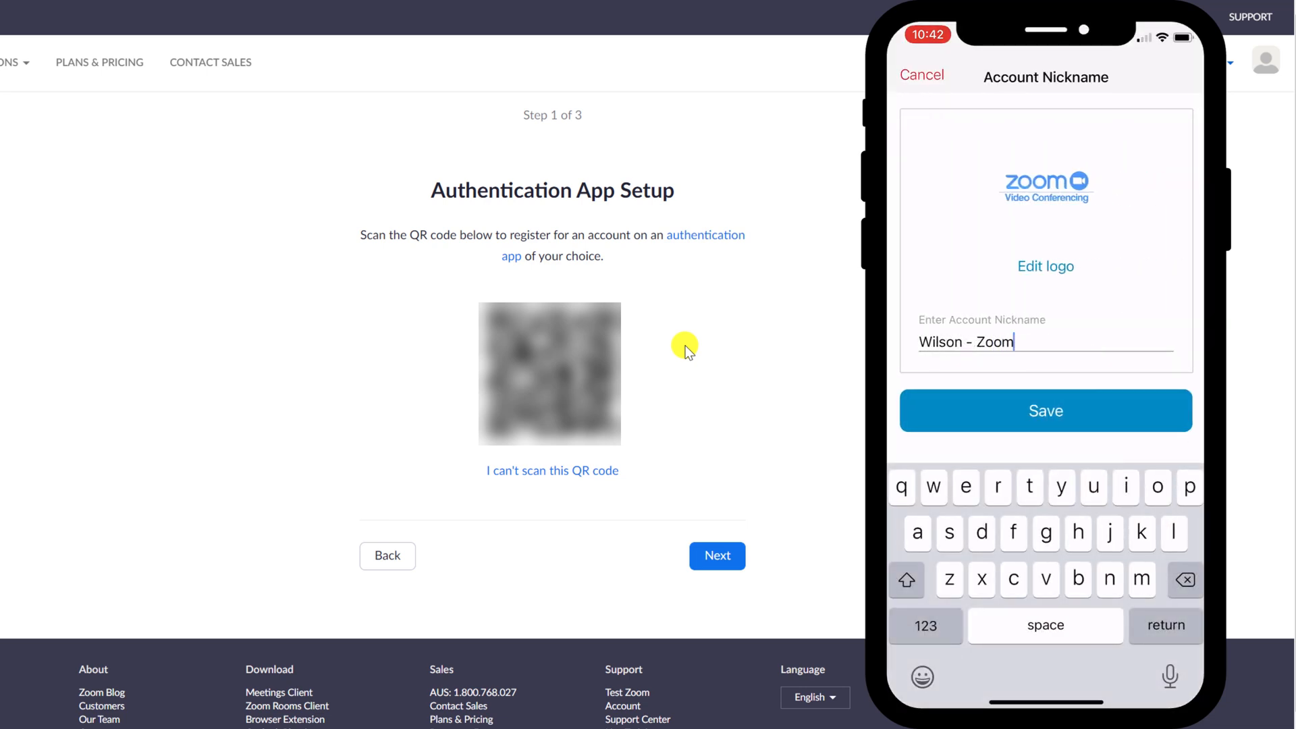
pyautogui.click(1045, 410)
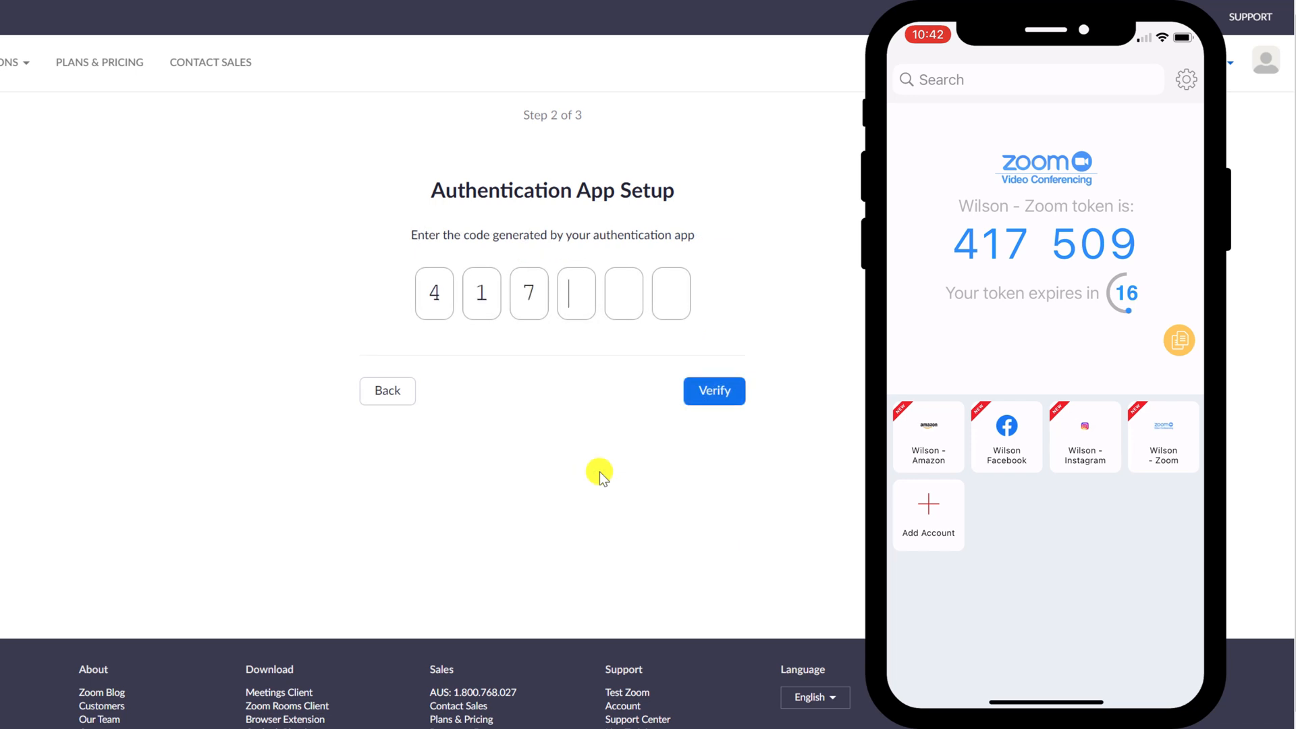
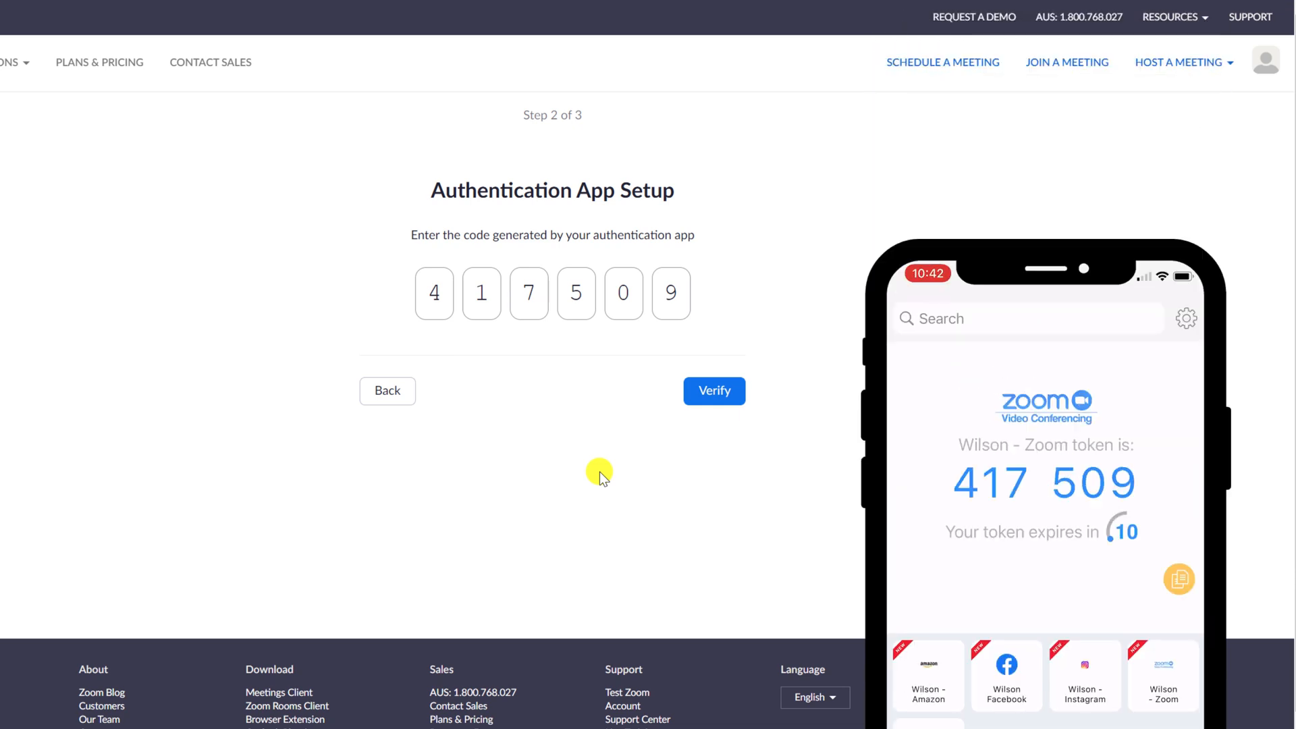
# Verify the authenticator code, then sign out and back in answering the two-factor prompt with Authy's code
pyautogui.click(714, 392)
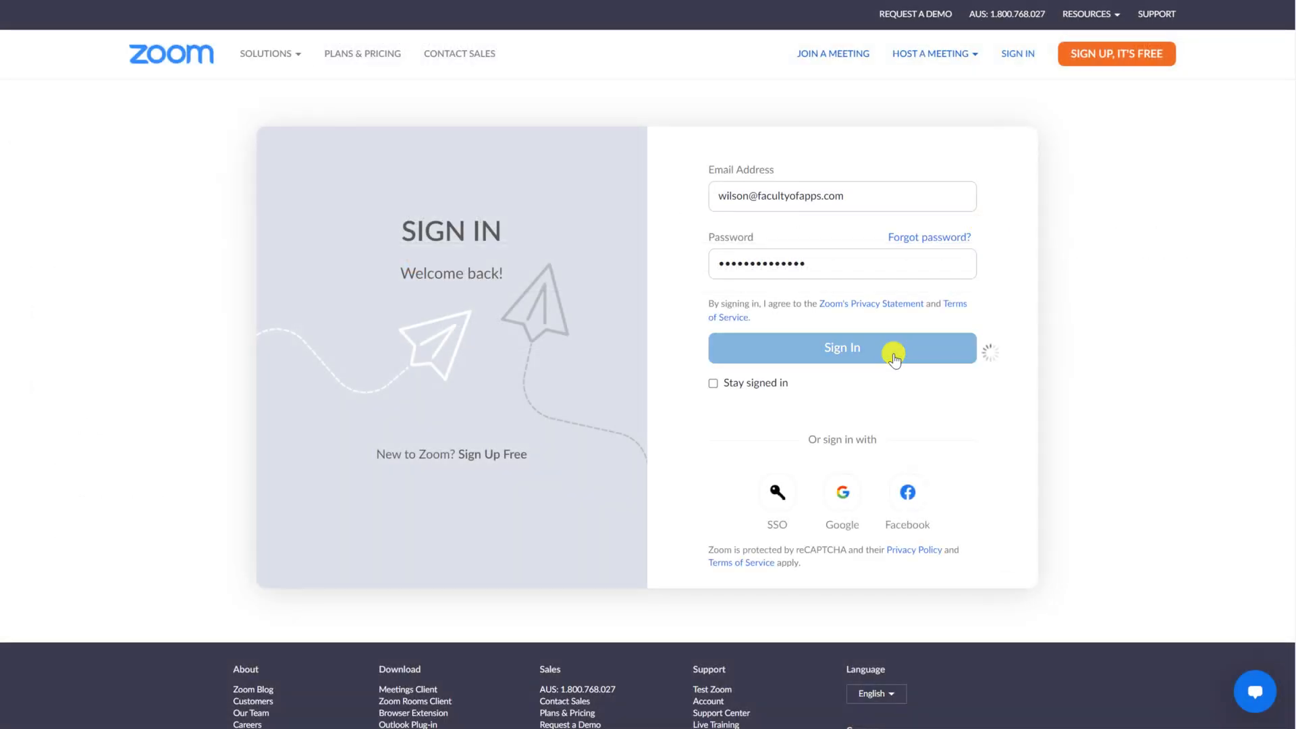
pyautogui.click(842, 348)
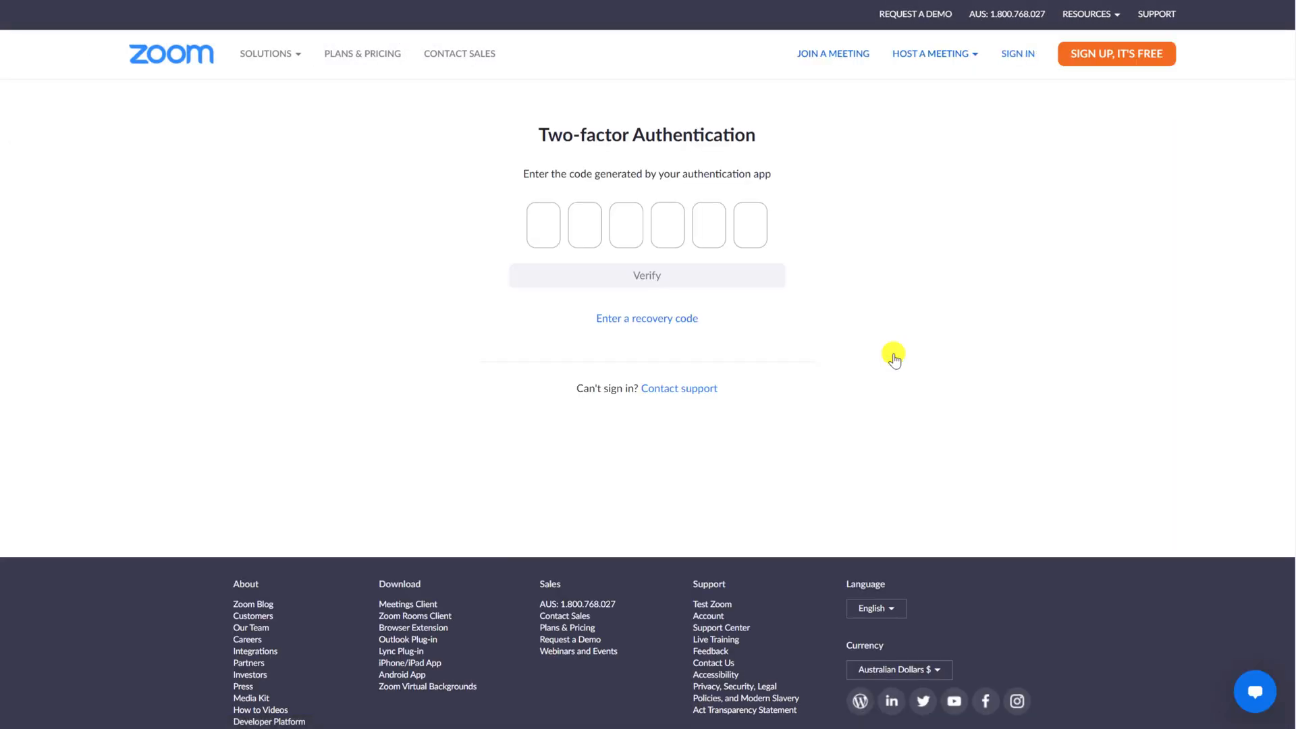
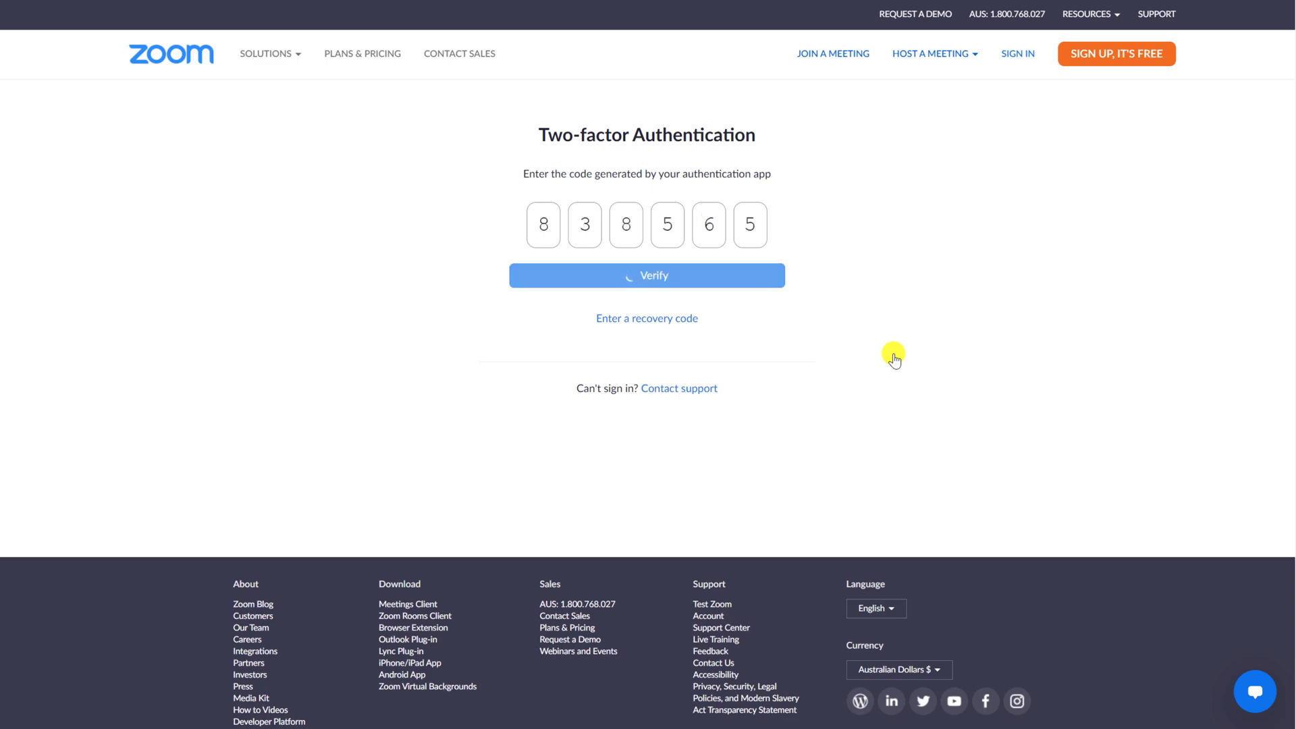
pyautogui.click(647, 276)
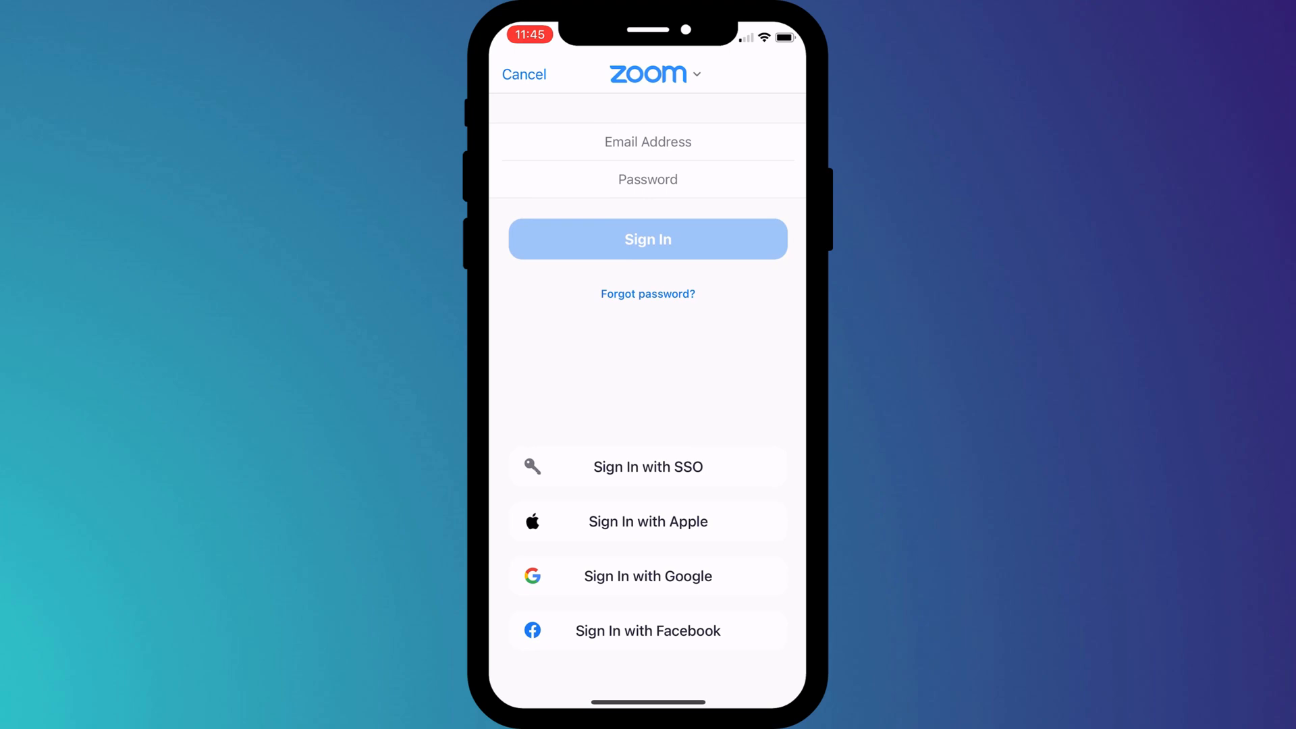
# Sign in to the Zoom mobile app with the same email and password
pyautogui.click(648, 238)
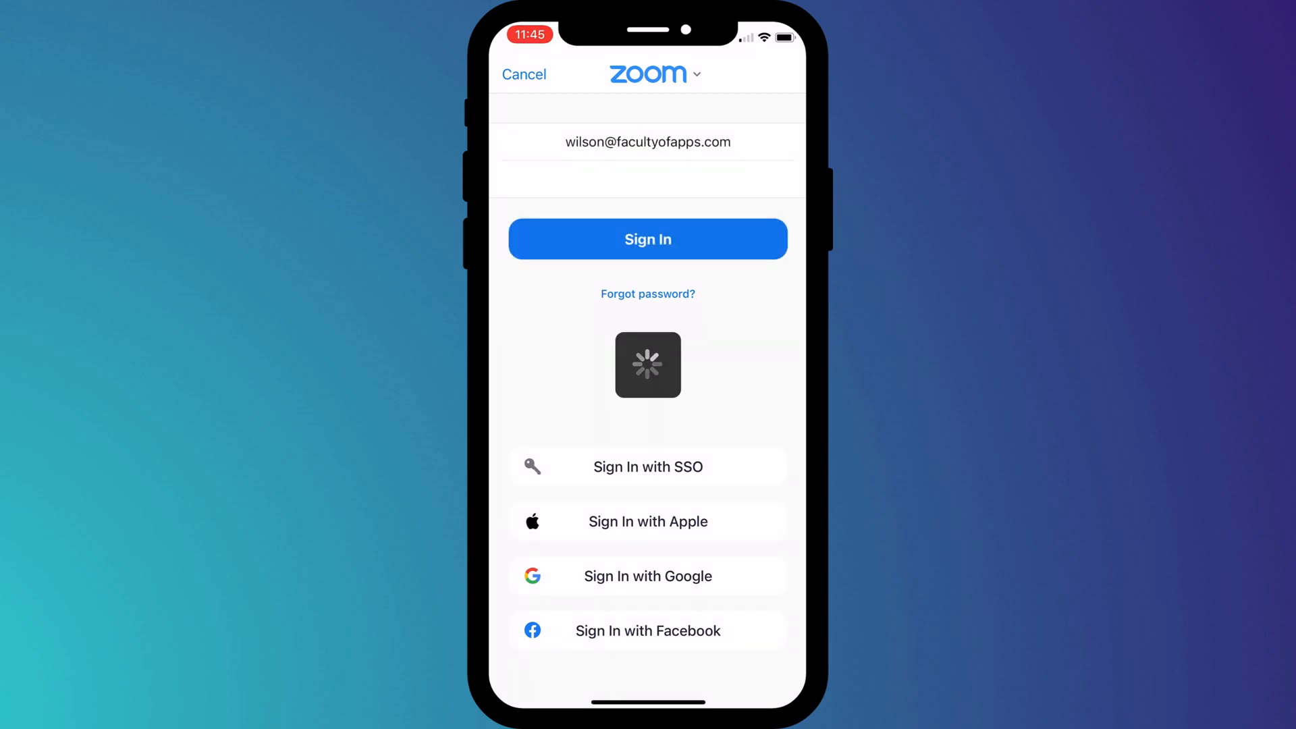
pyautogui.click(647, 239)
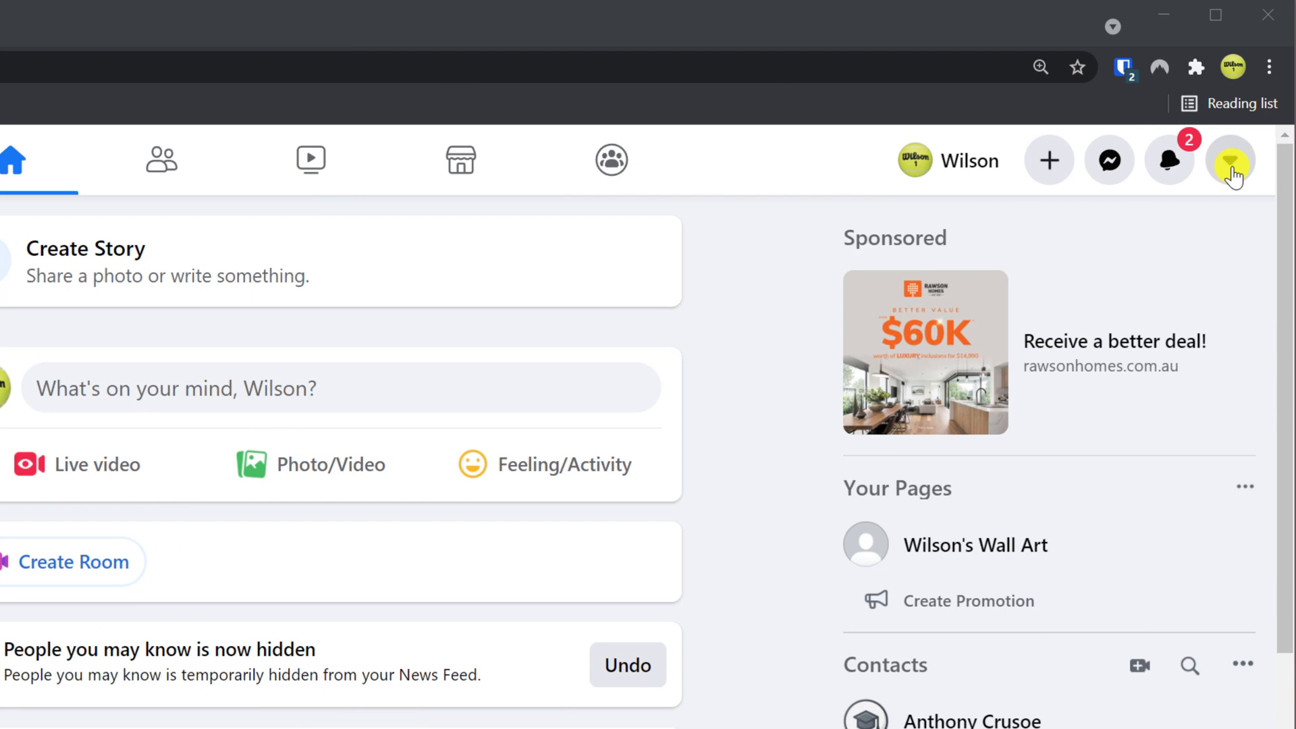
# Reach Facebook's 'Select a security method' page via Settings > Security and Login > two-factor authentication
pyautogui.click(1231, 159)
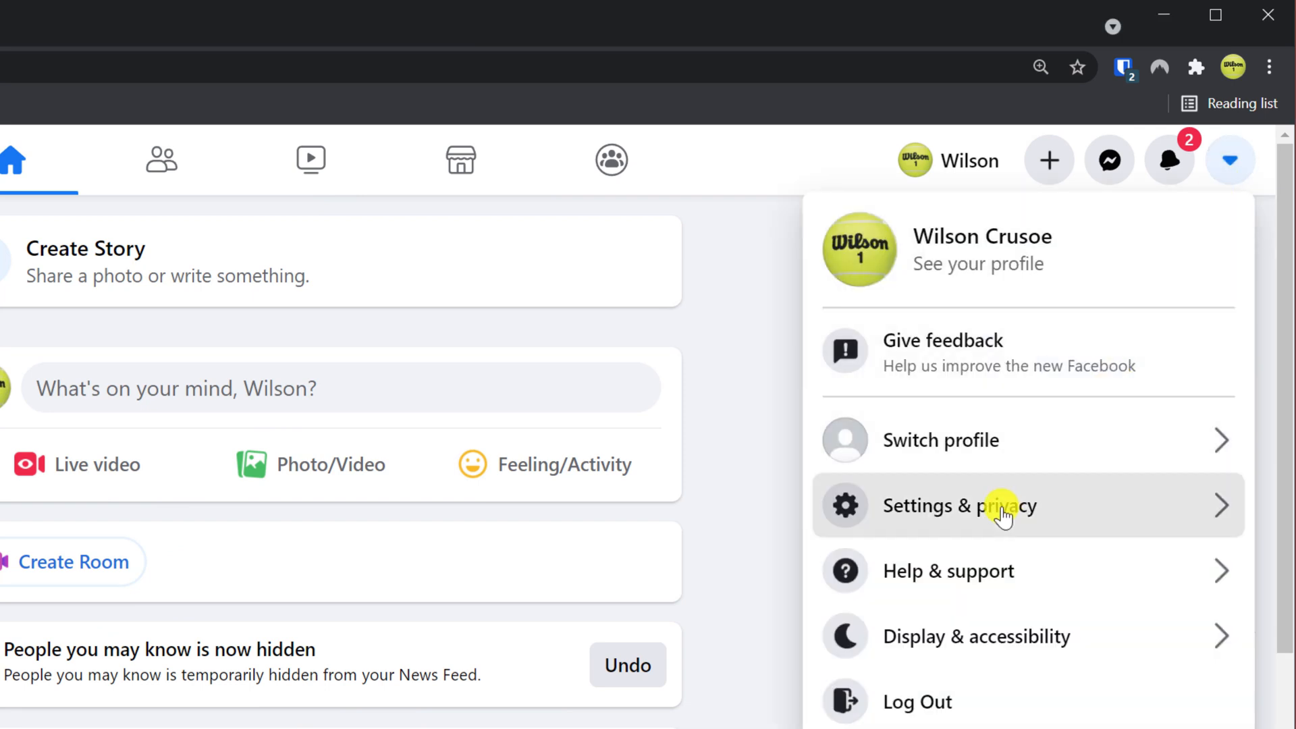
pyautogui.click(993, 505)
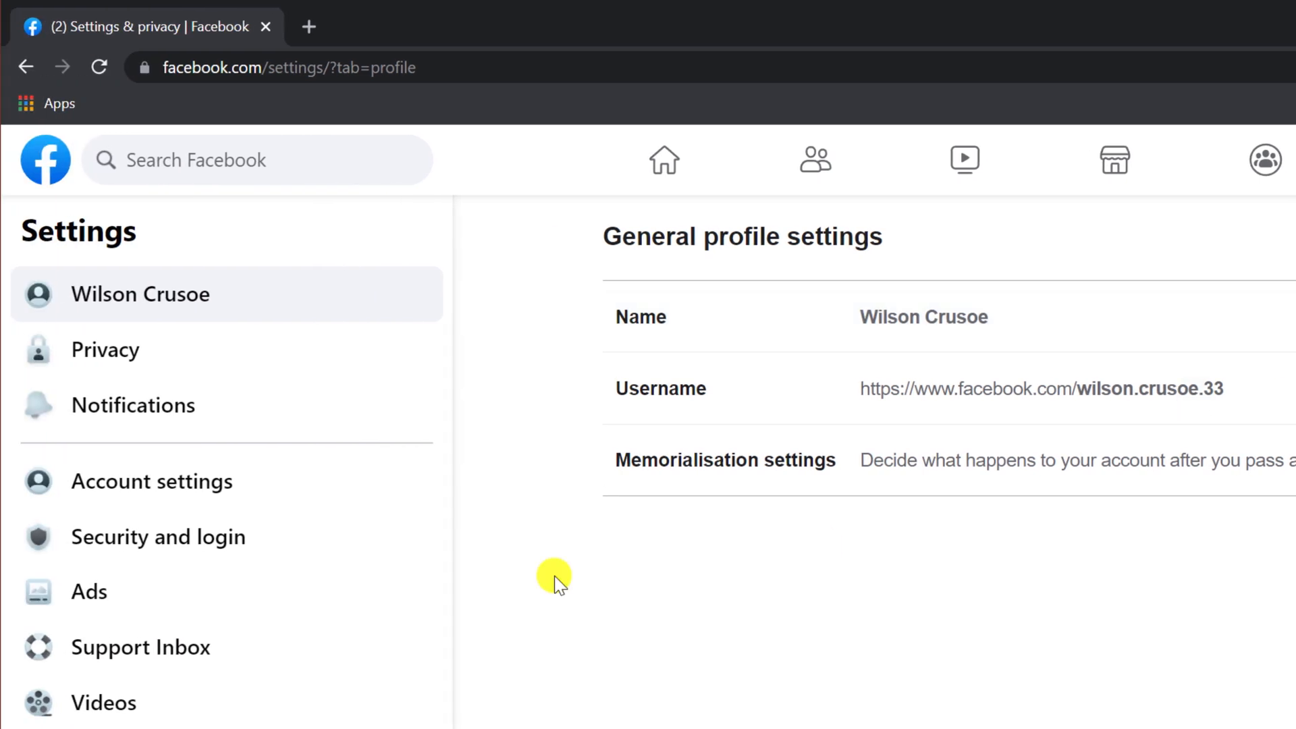
pyautogui.click(157, 537)
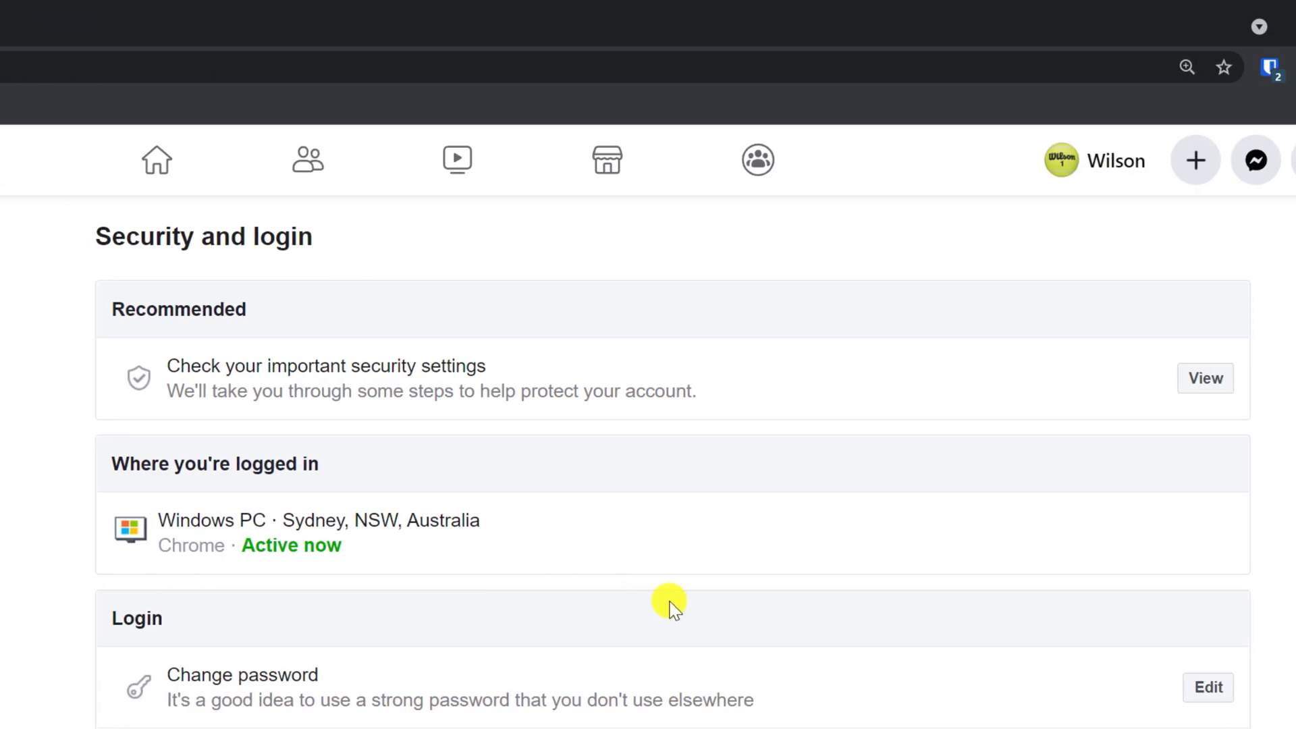
pyautogui.scroll(-3)
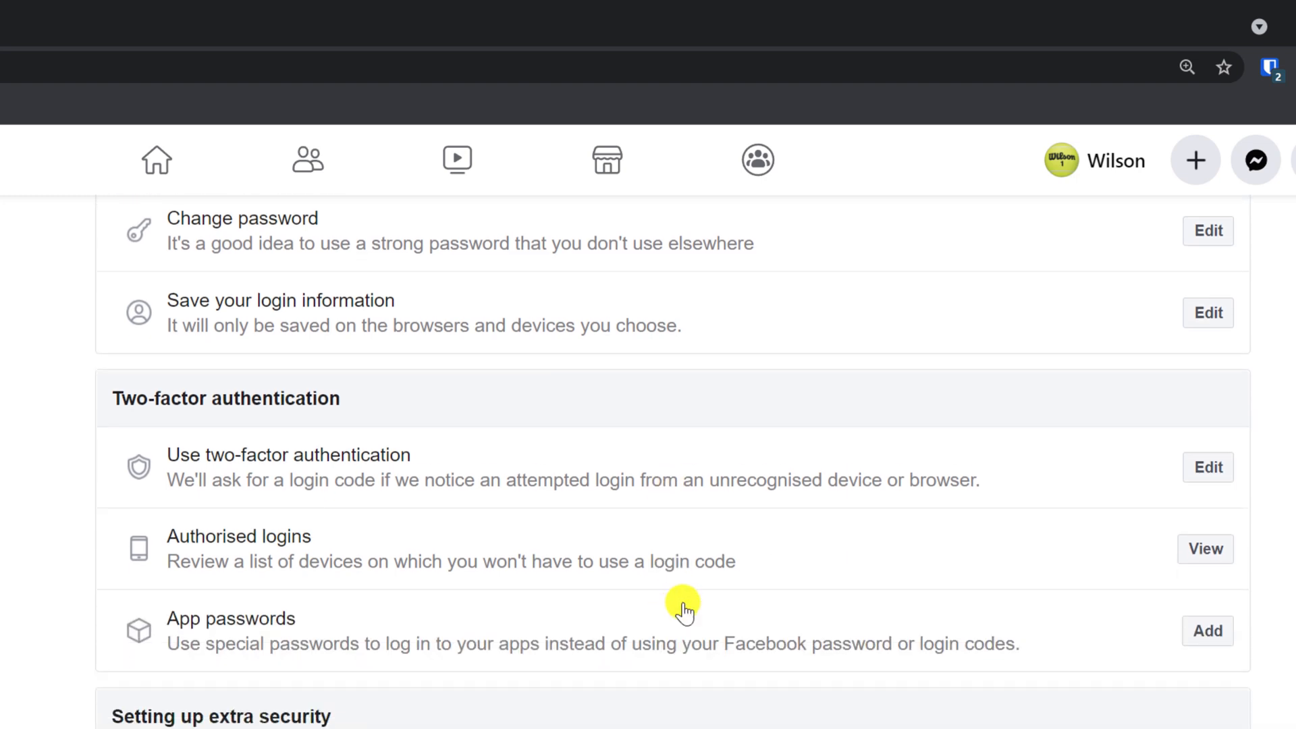
pyautogui.click(1207, 467)
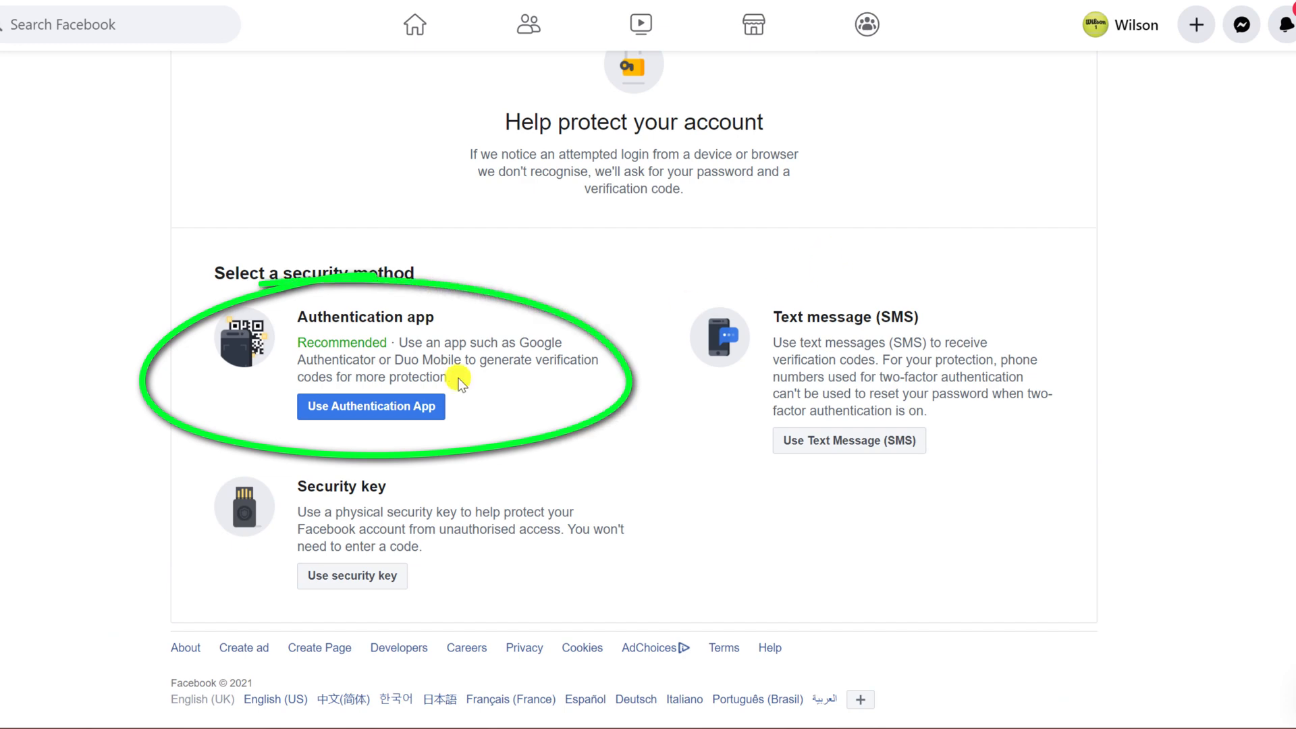
# Choose Use Authentication App, add the account to Authy by manual key as 'wilson facebook', and continue to code entry
pyautogui.click(370, 406)
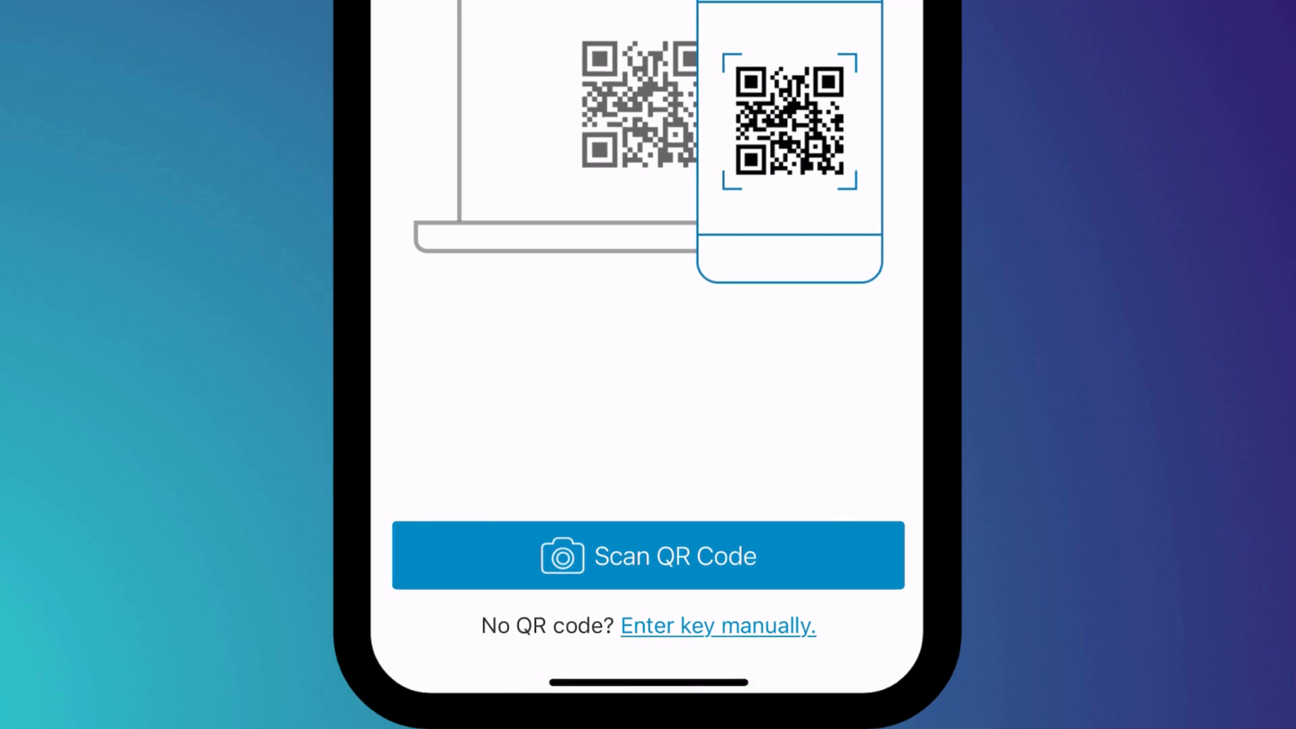
pyautogui.click(648, 556)
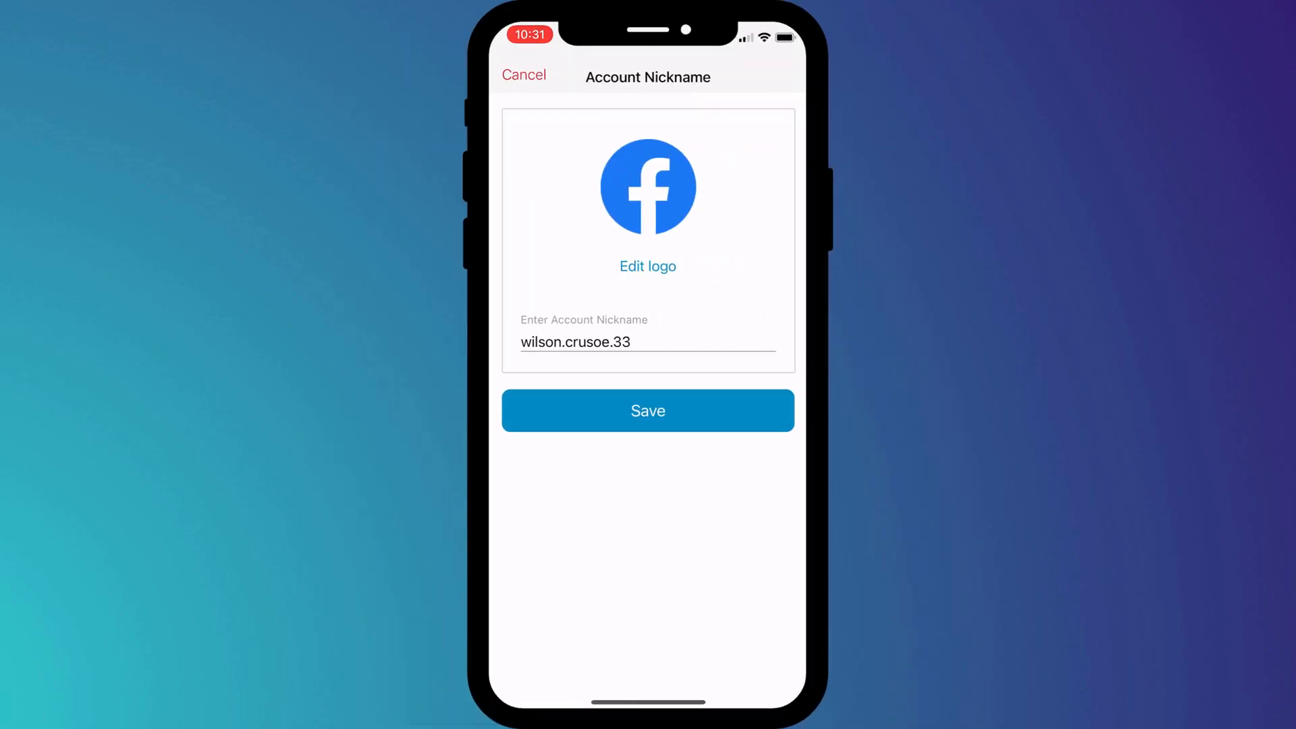
pyautogui.write('wilson facebook')
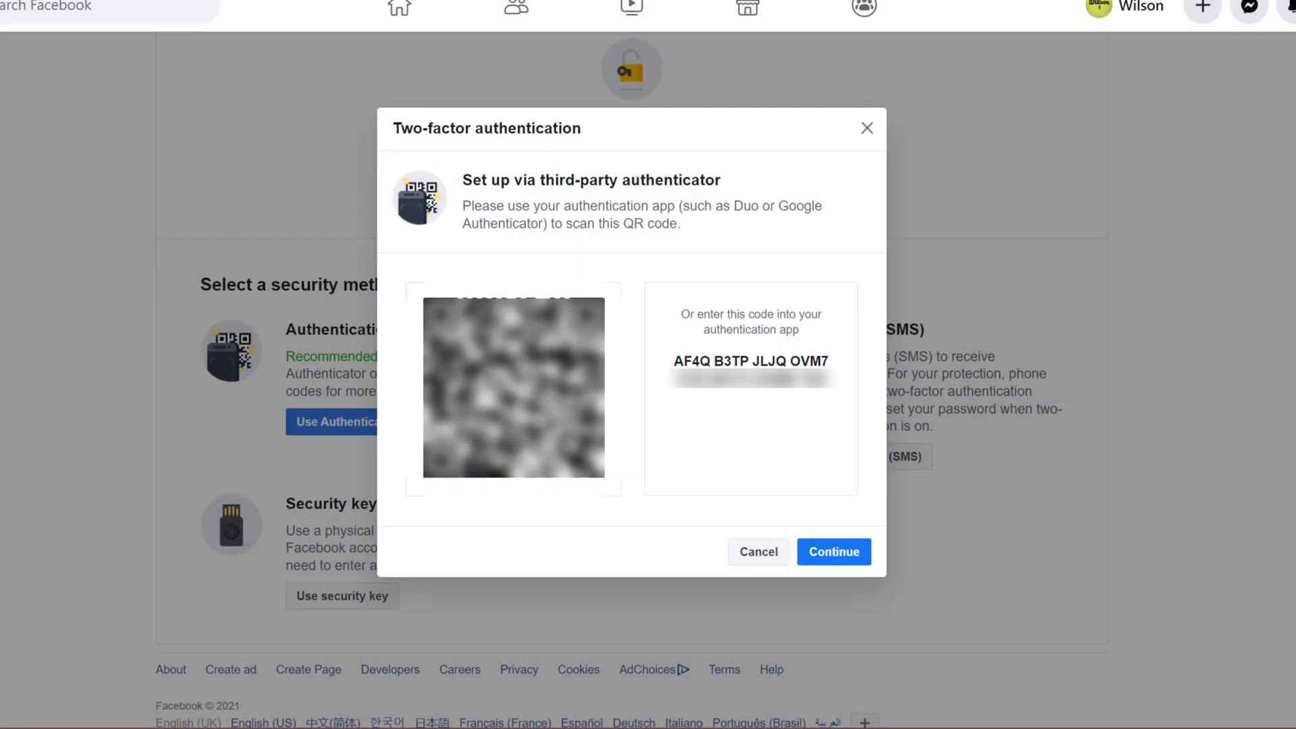
pyautogui.click(834, 551)
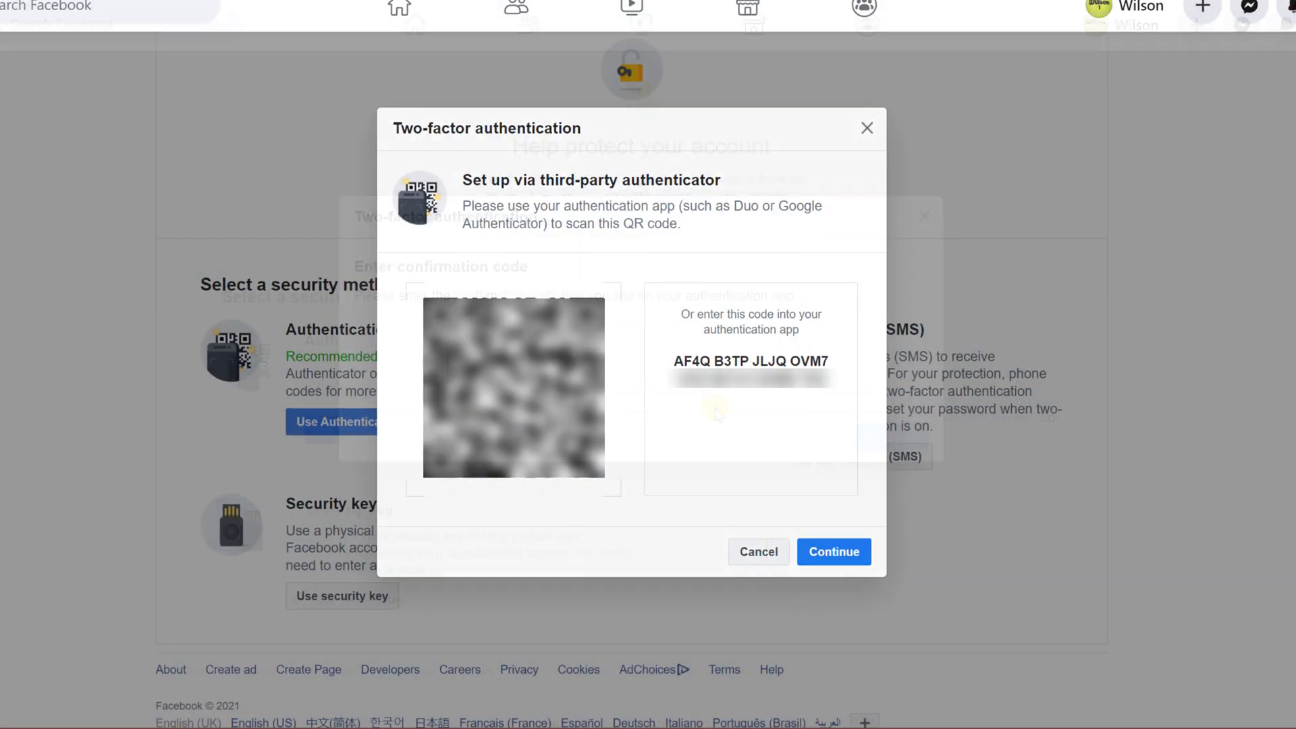
pyautogui.click(834, 551)
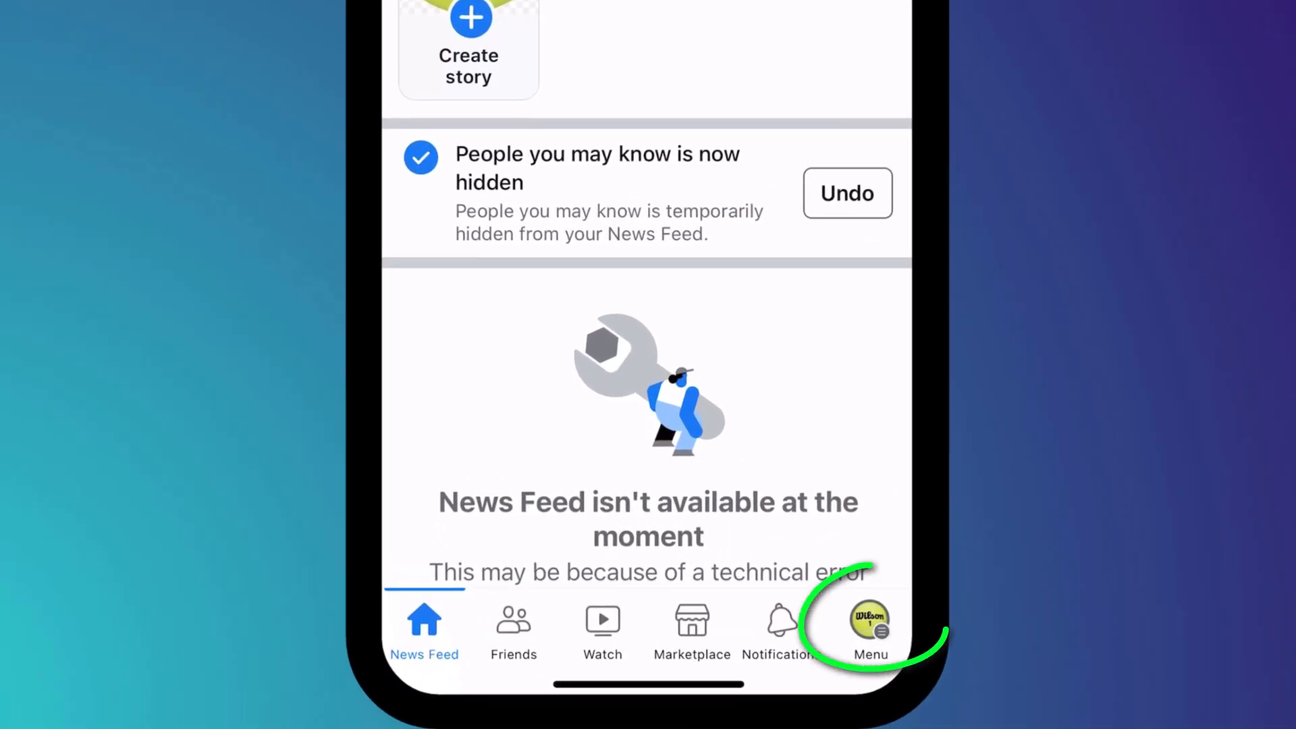
# In the Facebook mobile app's Security and login settings, select Authentication app as the two-factor method
pyautogui.click(870, 622)
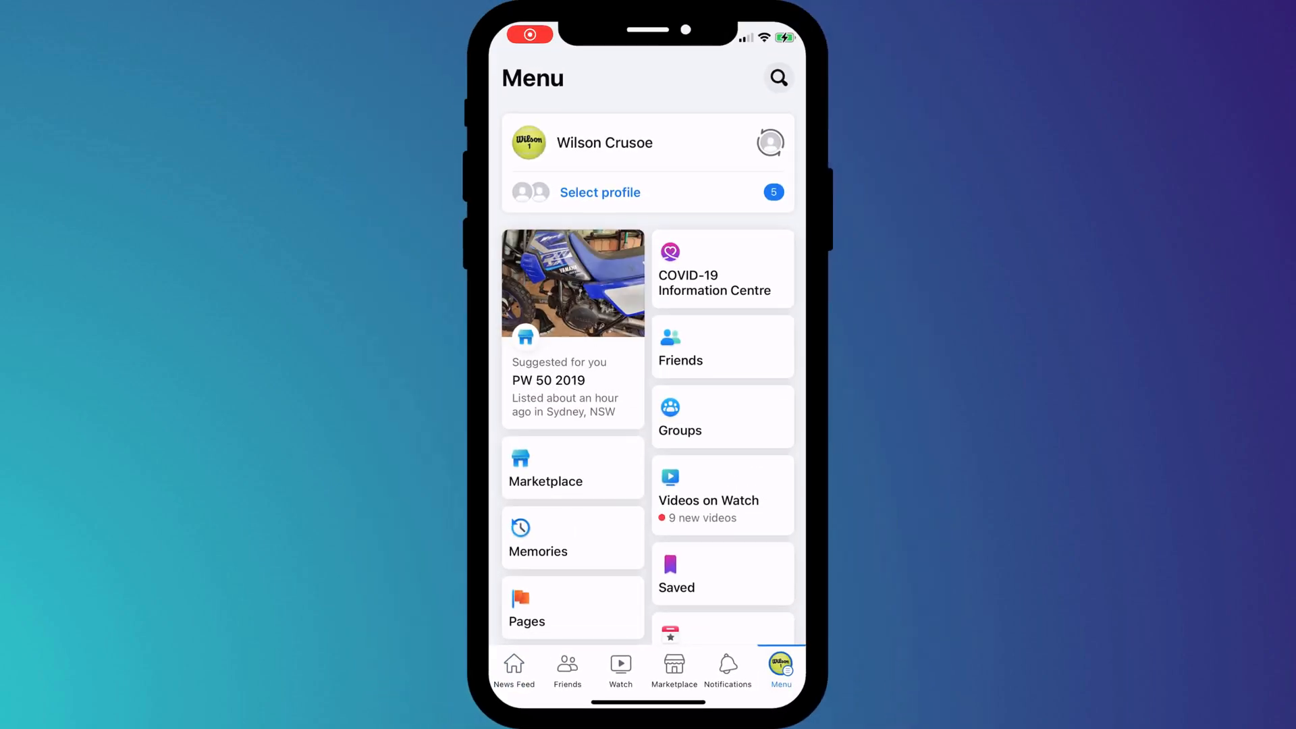
pyautogui.scroll(-3)
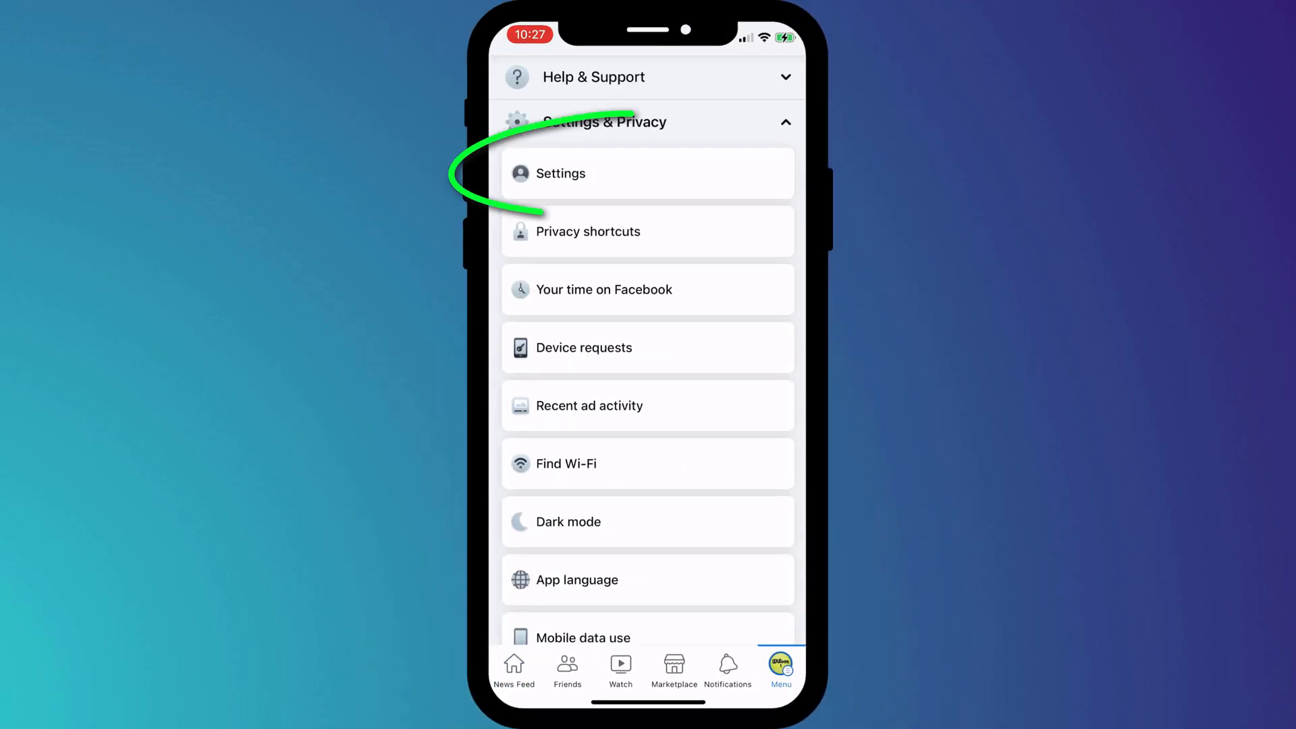
pyautogui.click(560, 173)
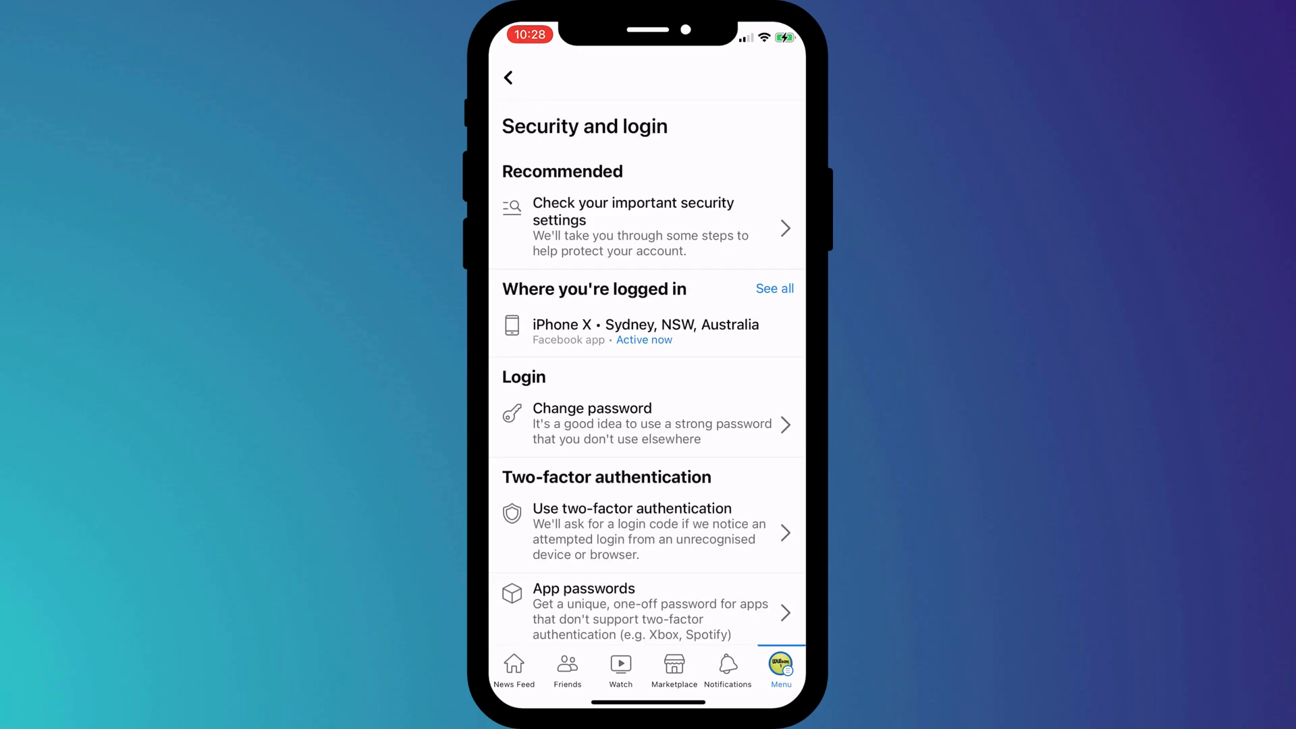
pyautogui.scroll(-3)
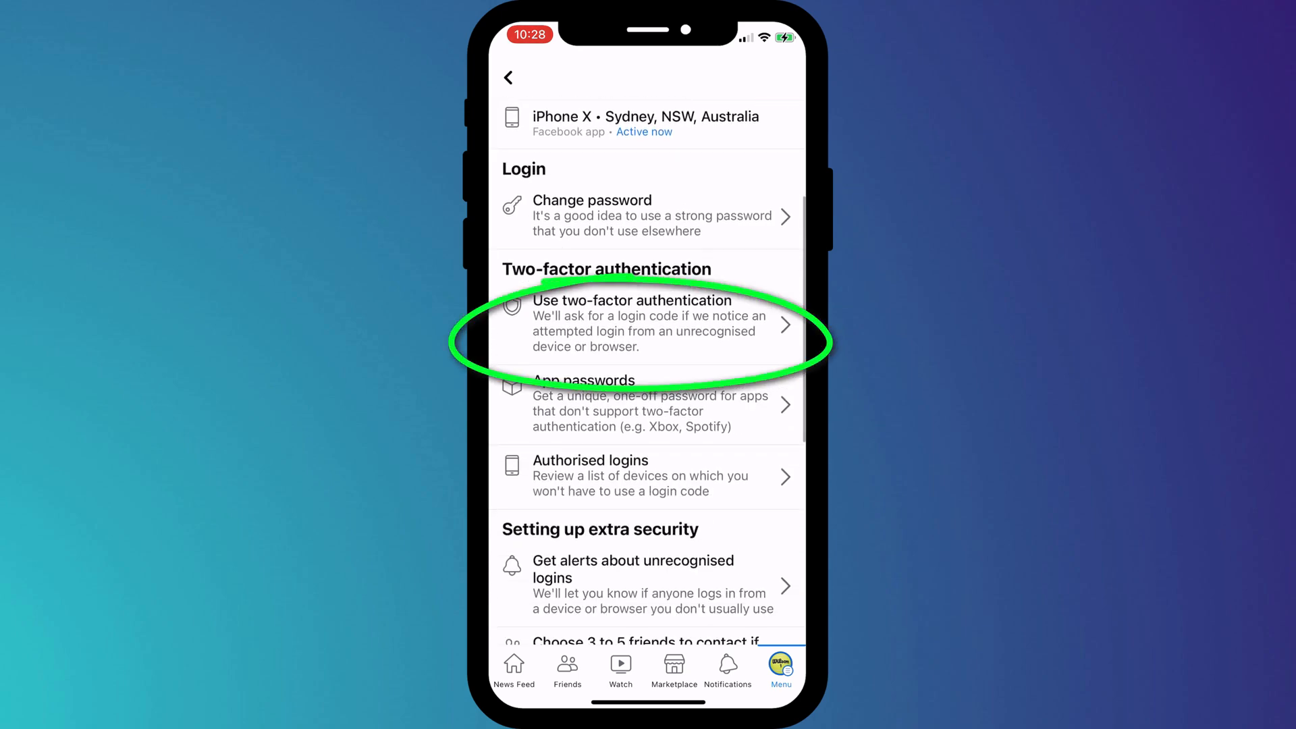
pyautogui.click(640, 321)
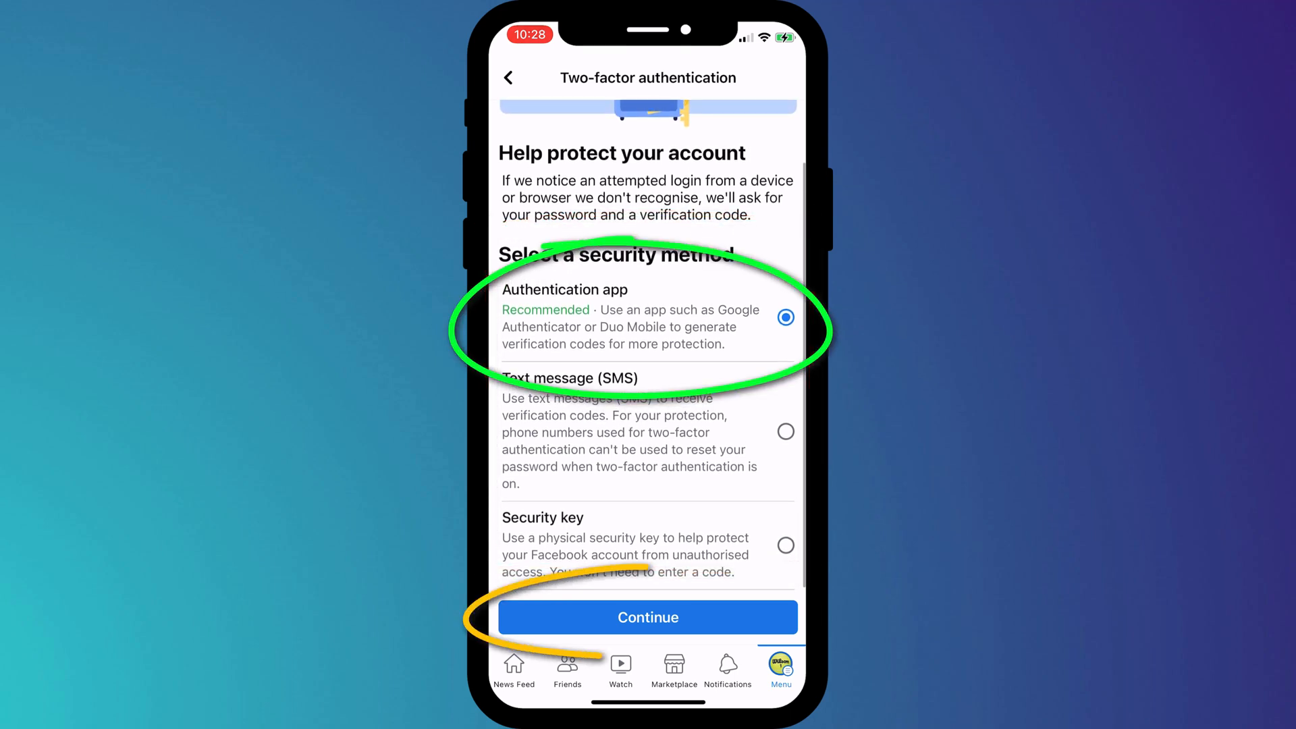
pyautogui.click(648, 617)
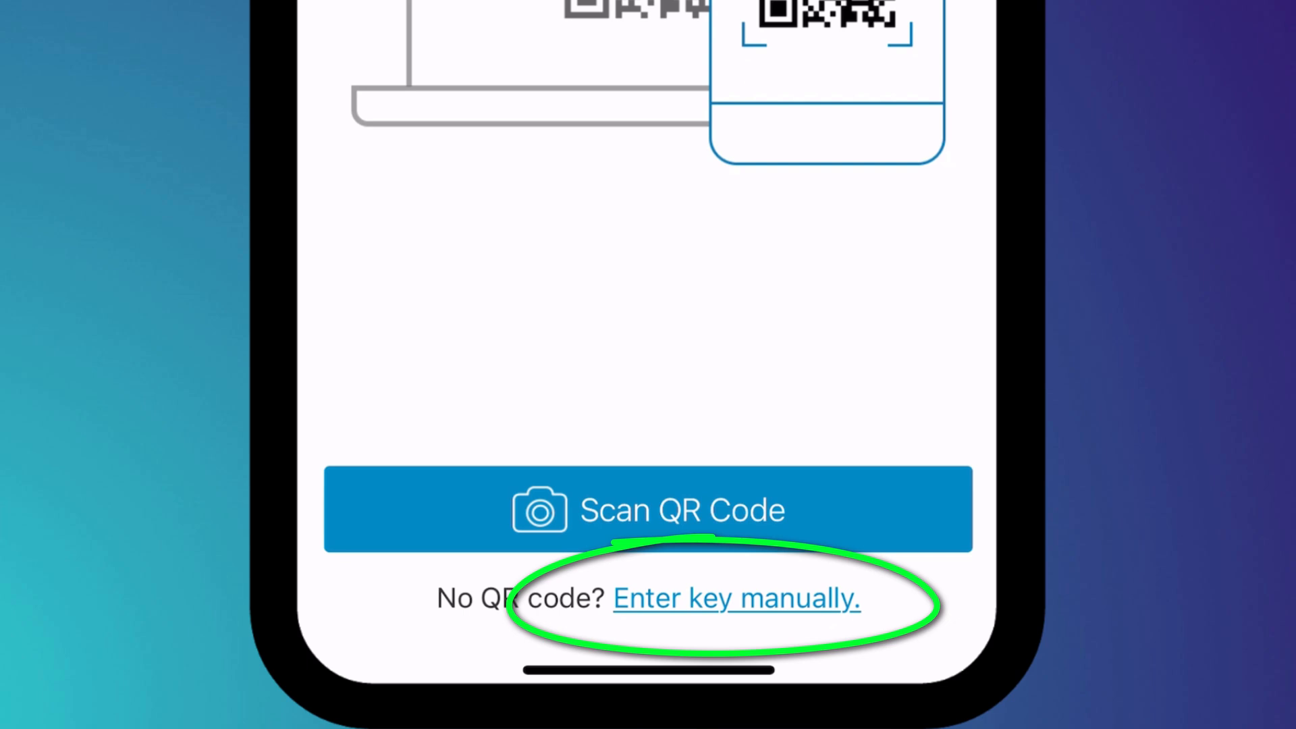
# Save the Facebook account in Authy from the manually entered key and submit its confirmation code to Facebook
pyautogui.click(737, 600)
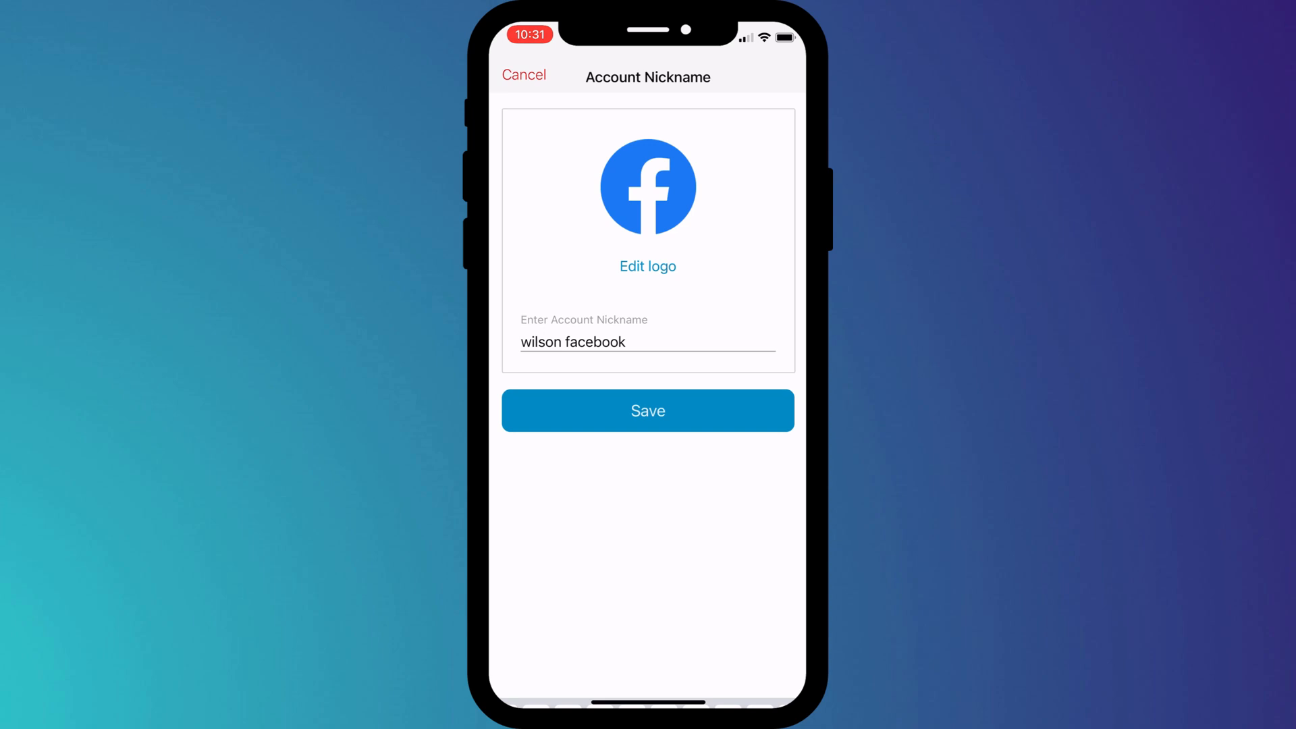
pyautogui.click(648, 411)
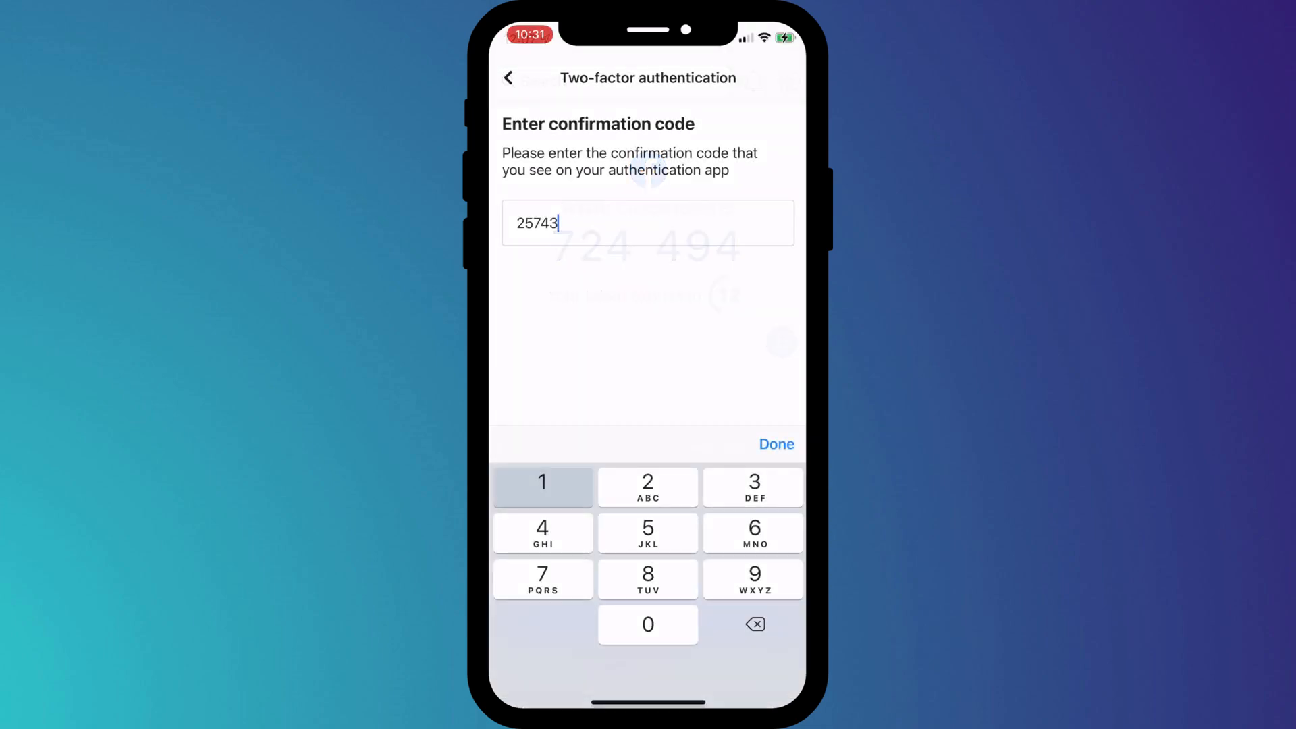
pyautogui.click(776, 444)
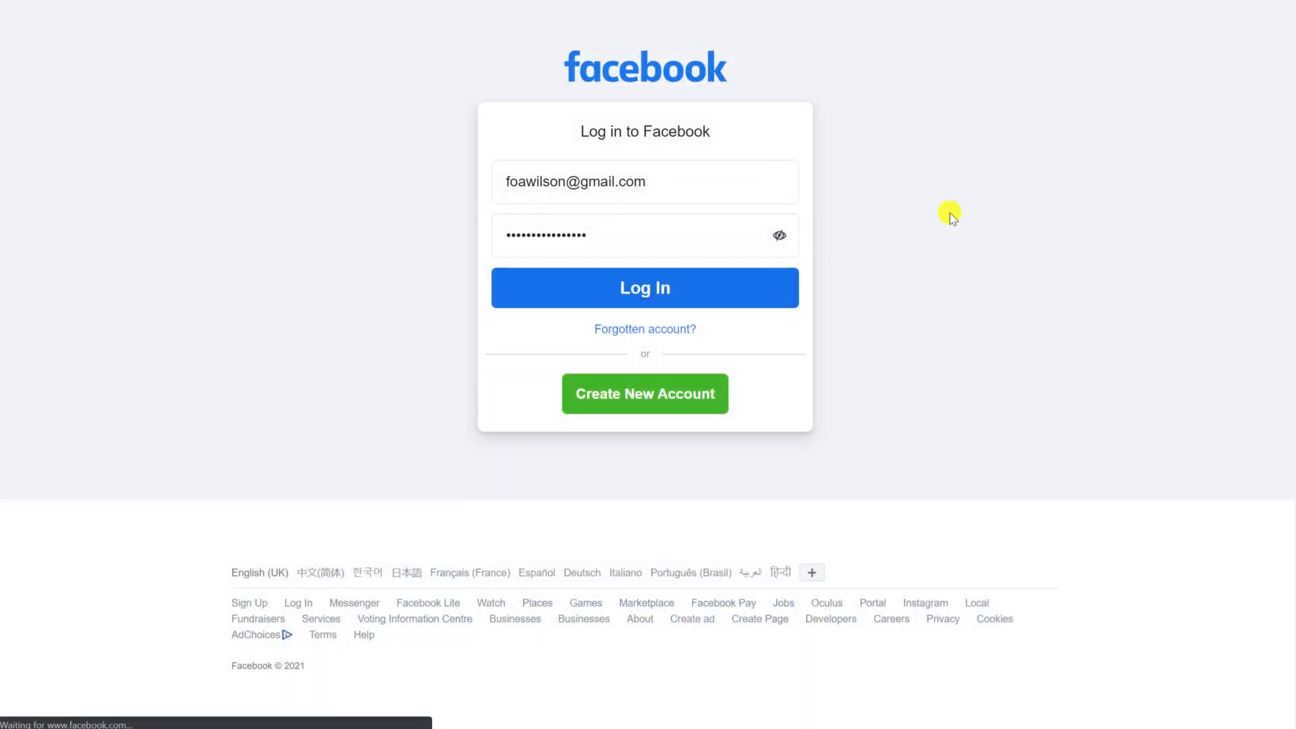
pyautogui.moveTo(1042, 143)
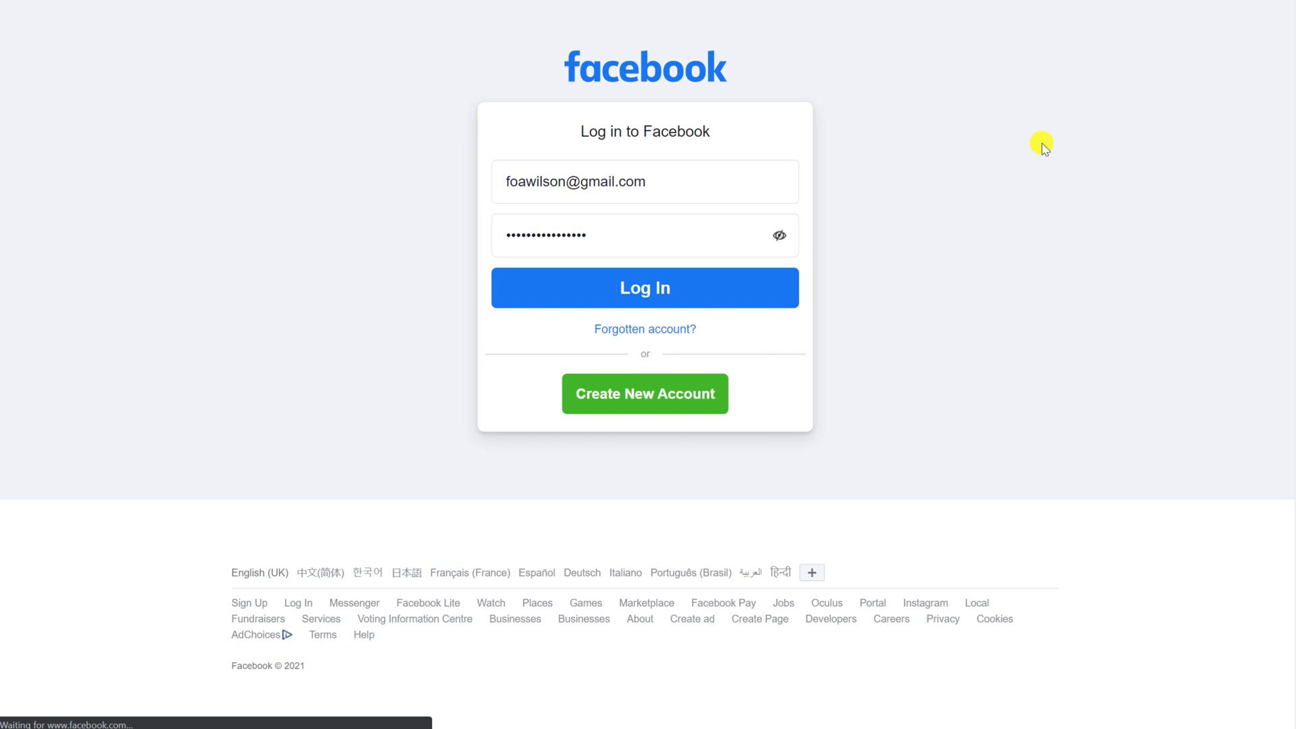
# Log in to Facebook with the six-digit authenticator code and reveal the account's recovery codes
pyautogui.click(645, 287)
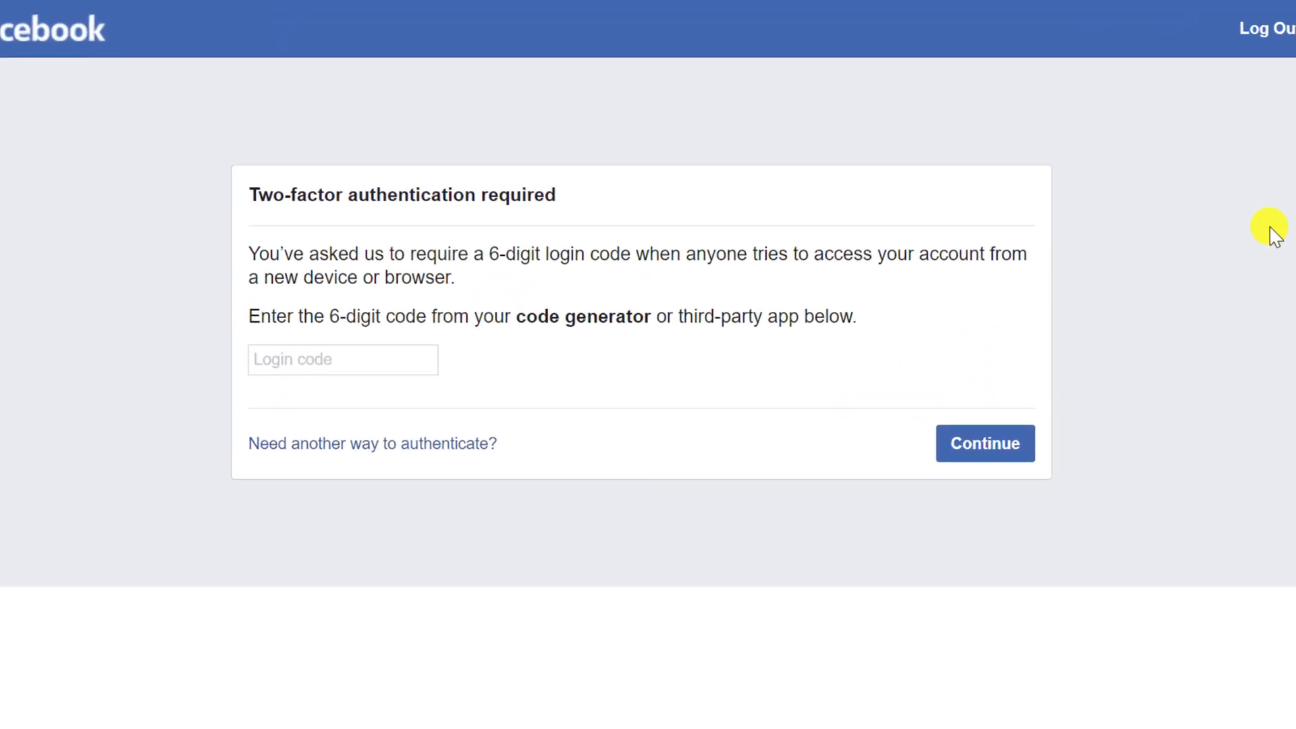
pyautogui.click(343, 359)
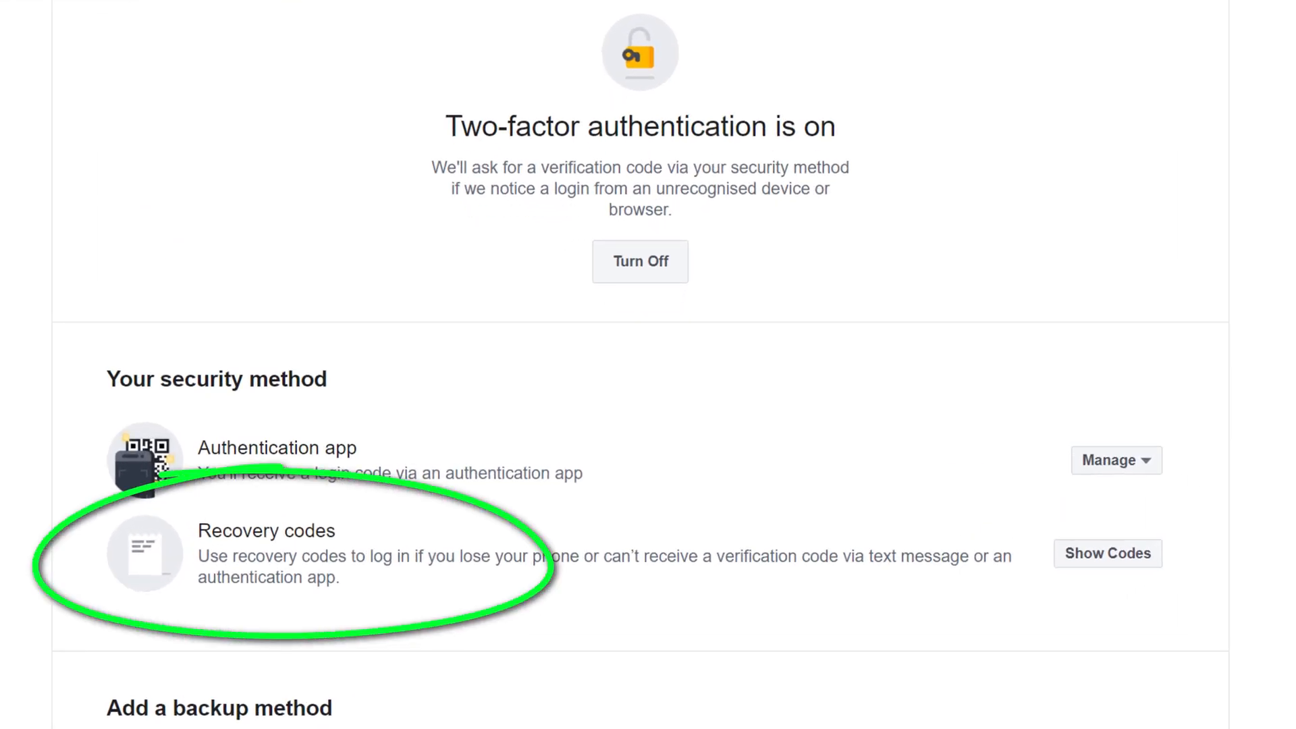
pyautogui.click(1107, 553)
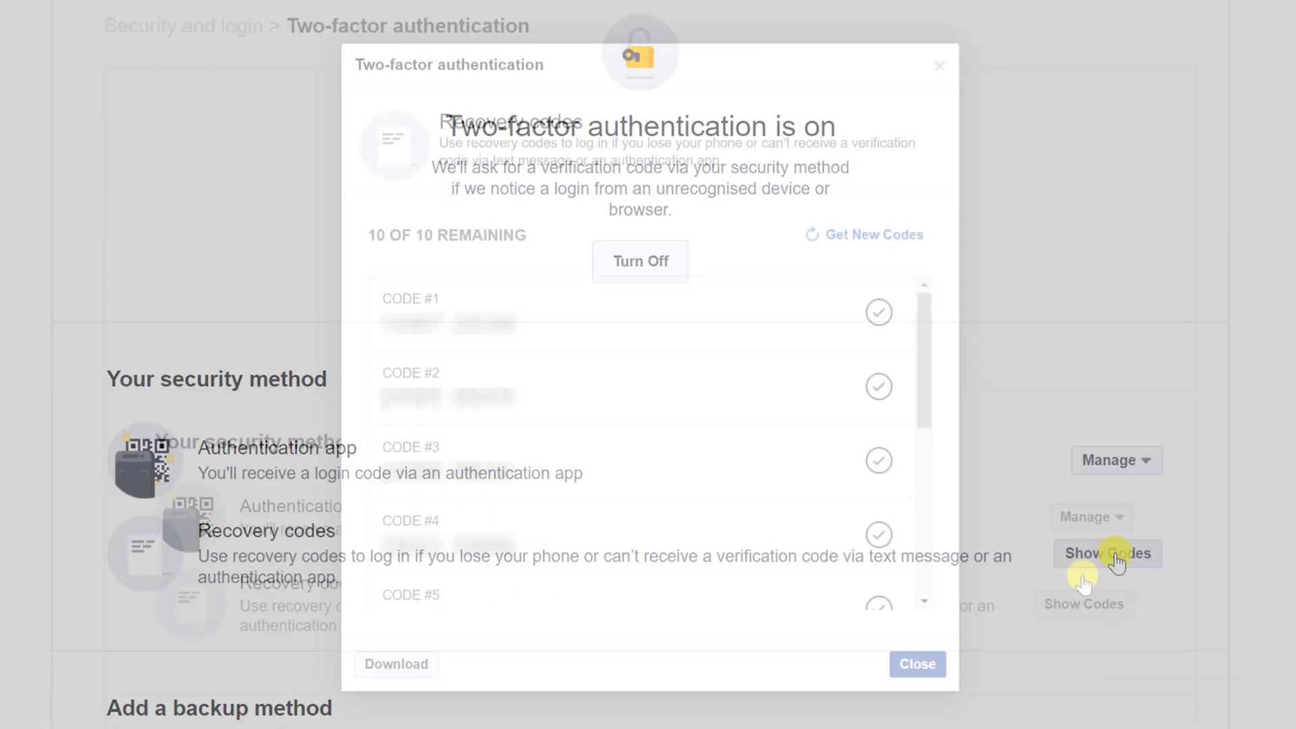
pyautogui.click(1107, 553)
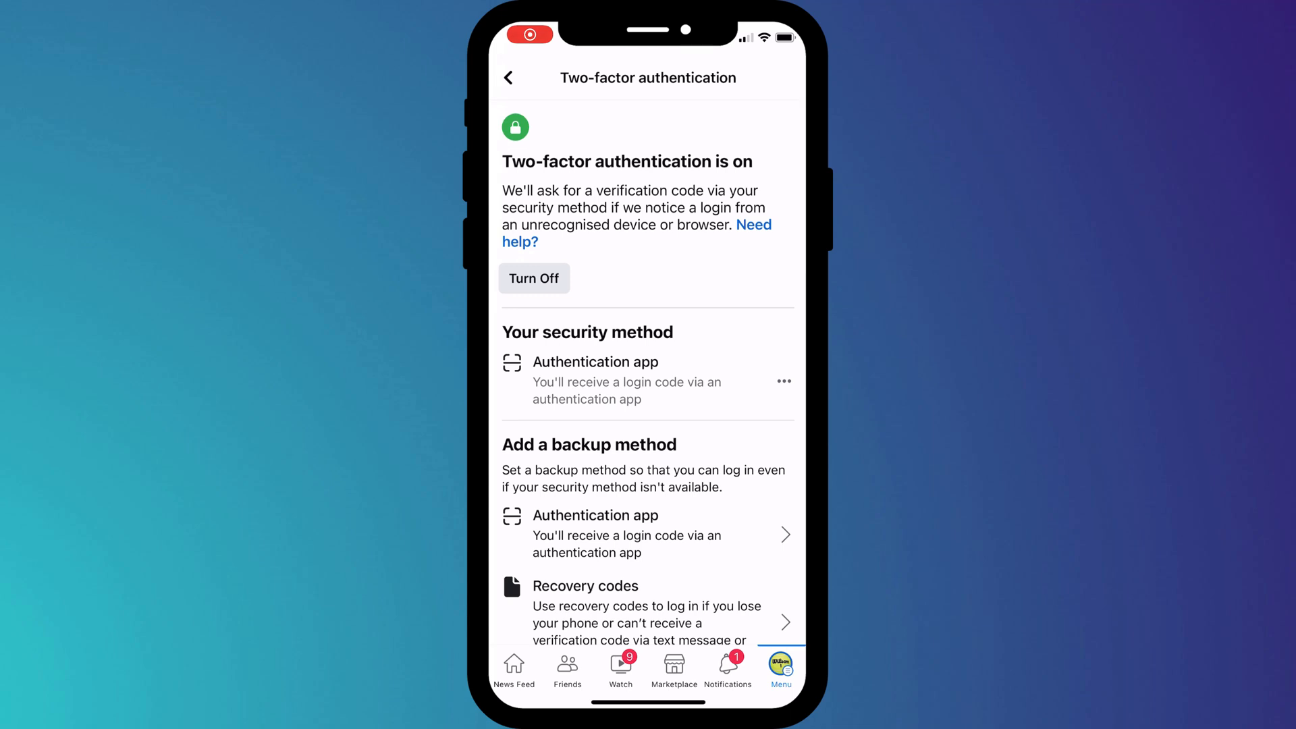
# View all active Facebook sessions, showing the iPhone and the Windows PC Chrome login
pyautogui.scroll(-3)
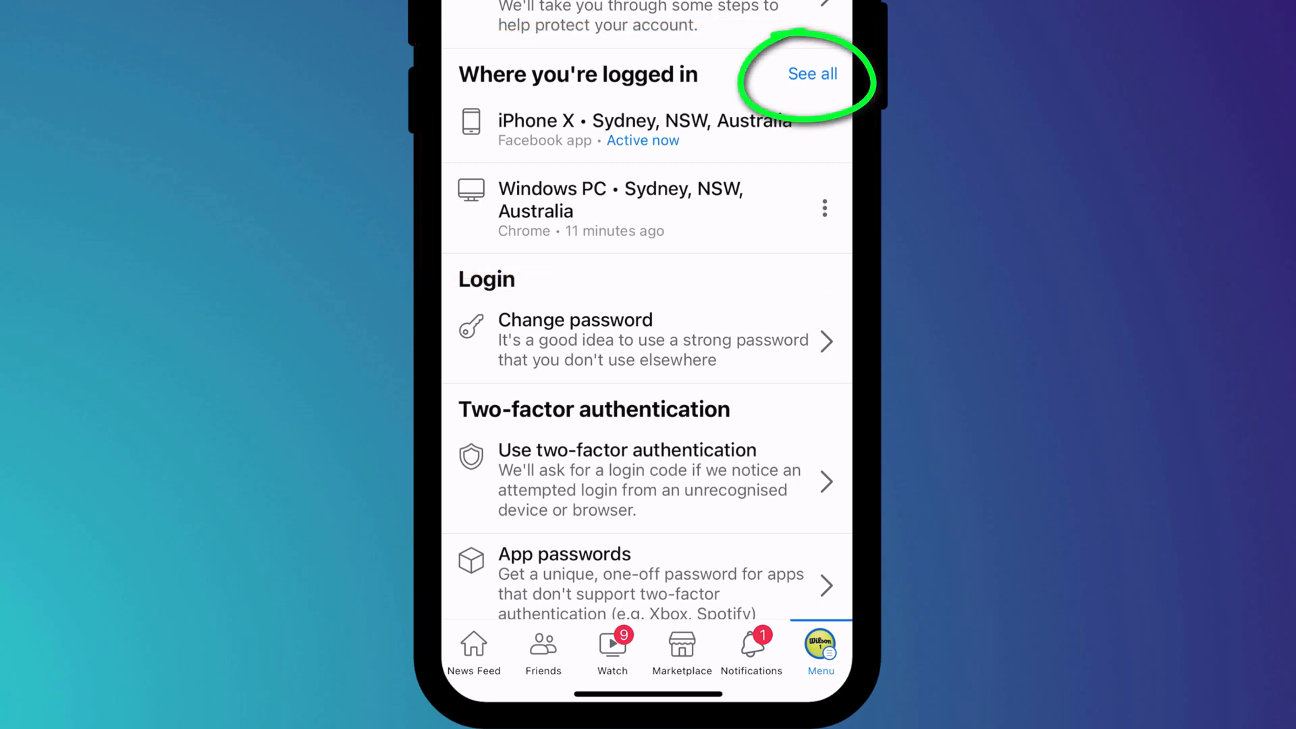
pyautogui.click(812, 75)
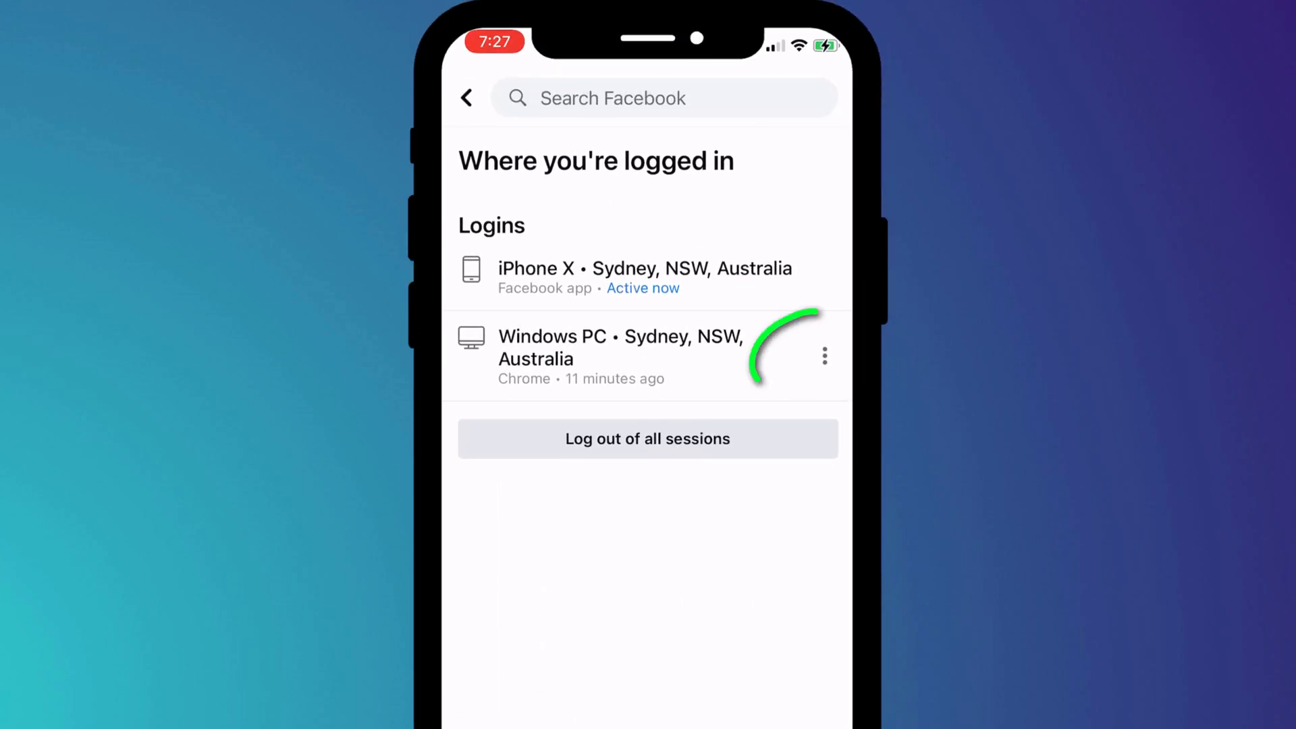